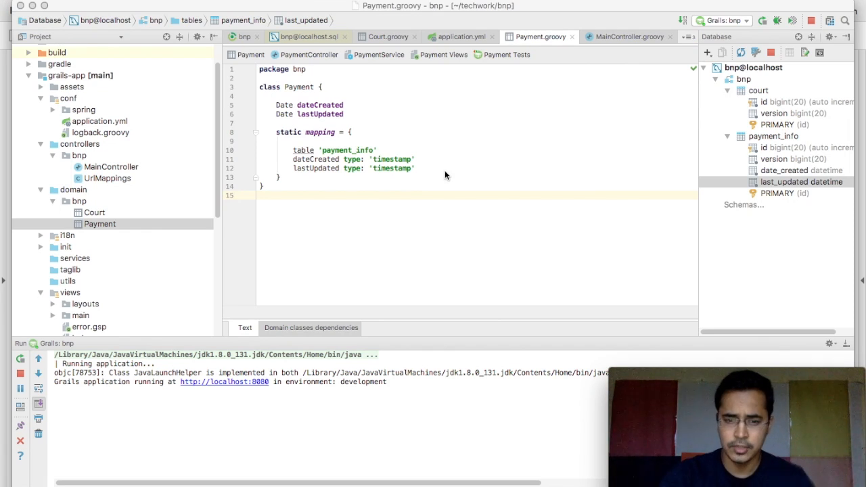
{"action": "mouse_move", "coordinate": [124, 276]}
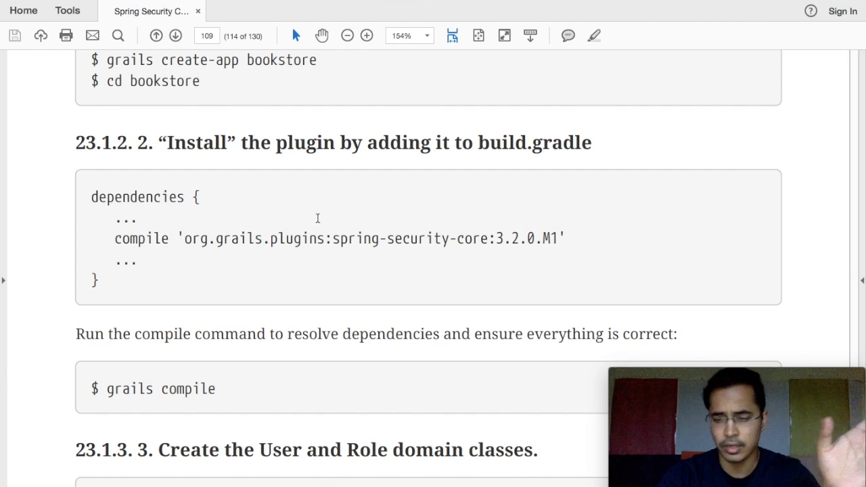
{"action": "mouse_move", "coordinate": [135, 238]}
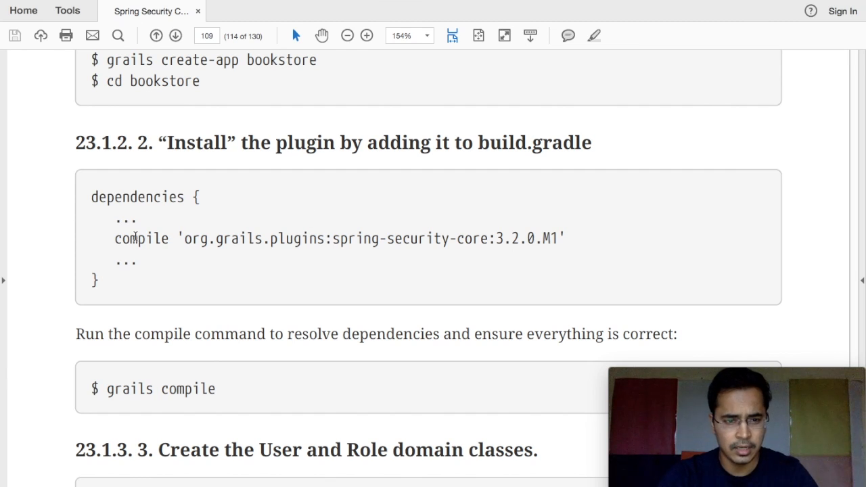
Step: Select the spring-security-core 3.2.0.M1 dependency line and scroll on to section 23.1.3
{"action": "left_click_drag", "start_coordinate": [115, 238], "coordinate": [565, 239]}
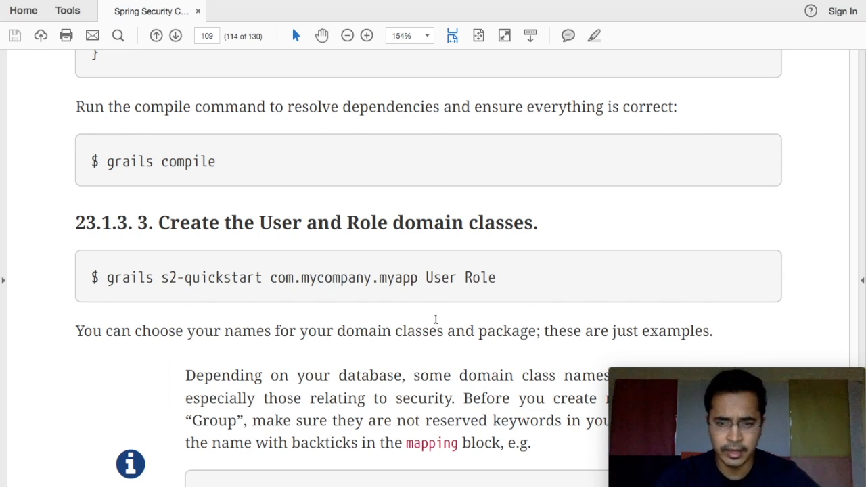
{"action": "scroll", "scroll_direction": "down", "scroll_amount": 3}
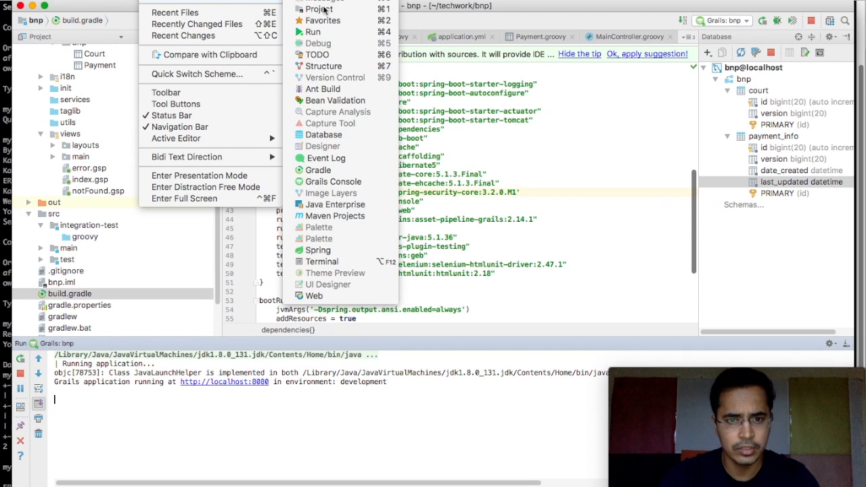
{"action": "mouse_move", "coordinate": [322, 263]}
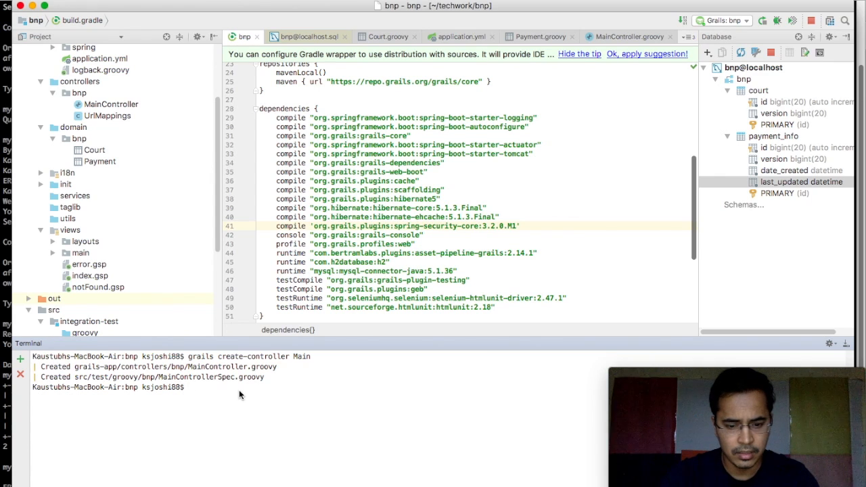
Step: Run grails s2-quickstart com.bbarters.auth User Role in the Terminal
{"action": "type", "text": "grails s2-quickstart com.mycompany.myapp User Role"}
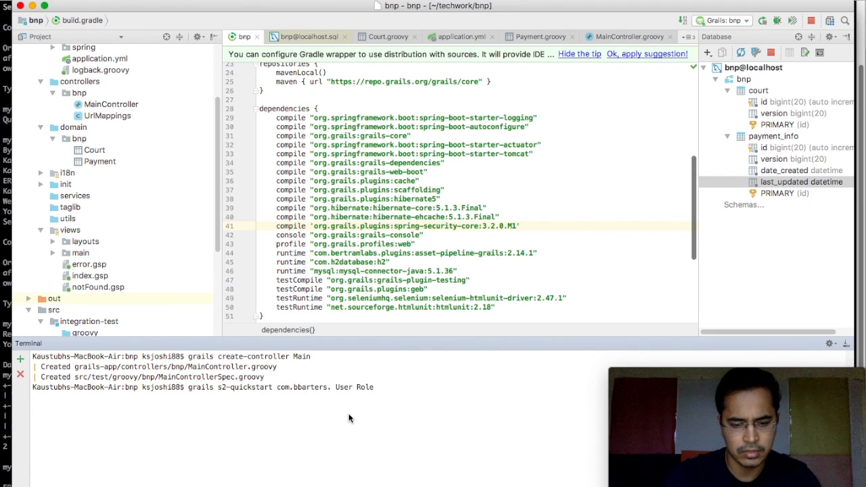
{"action": "type", "text": "auth"}
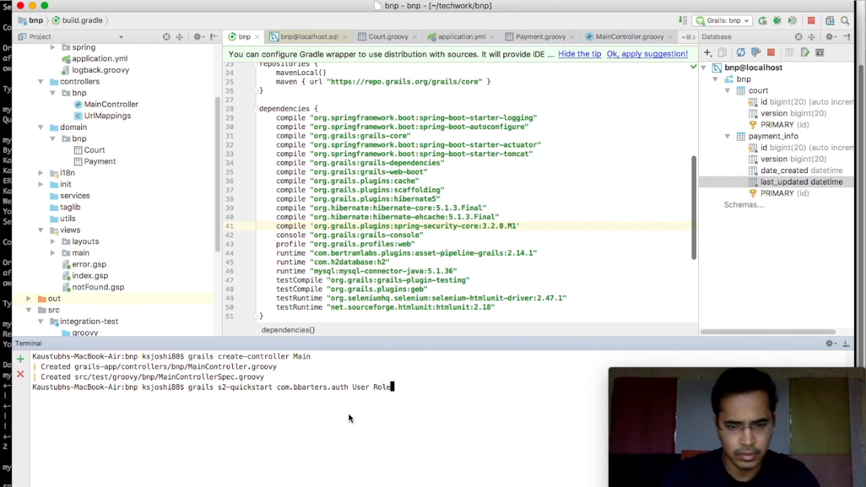
{"action": "key", "text": "enter"}
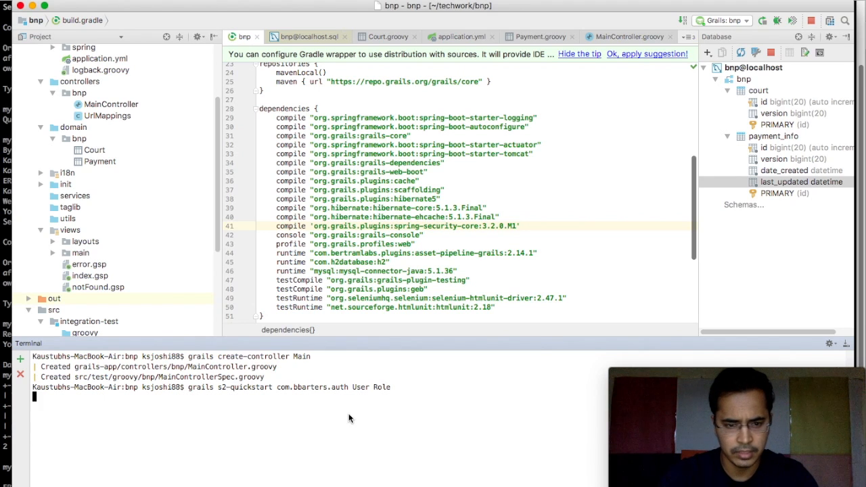
Step: Open User.groovy from the generated com.bbarters.auth domain package and rerun the Grails app
{"action": "left_click", "coordinate": [73, 154]}
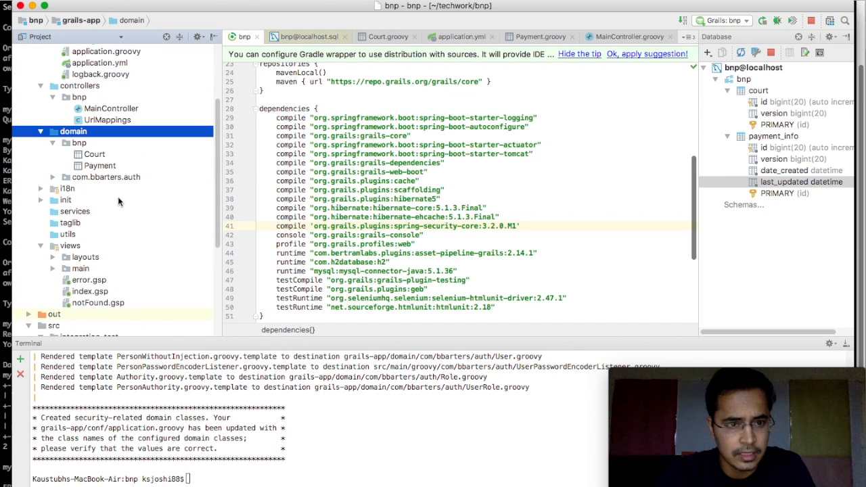
{"action": "mouse_move", "coordinate": [95, 184]}
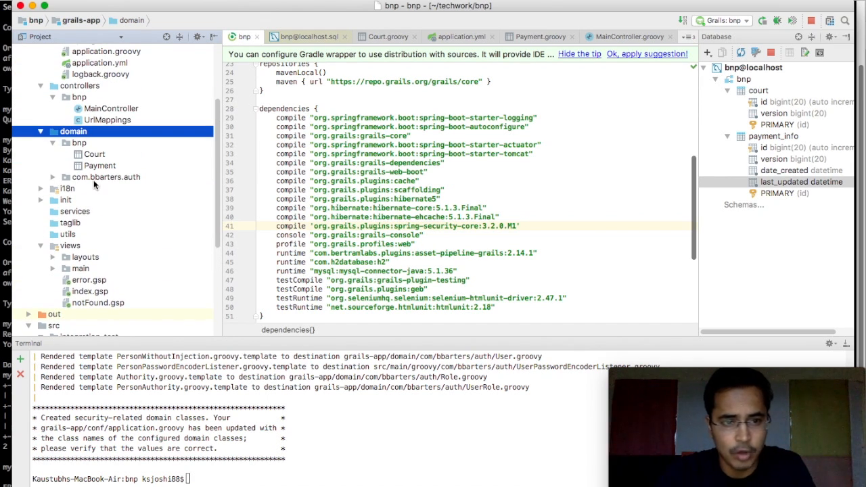
{"action": "left_click", "coordinate": [53, 176]}
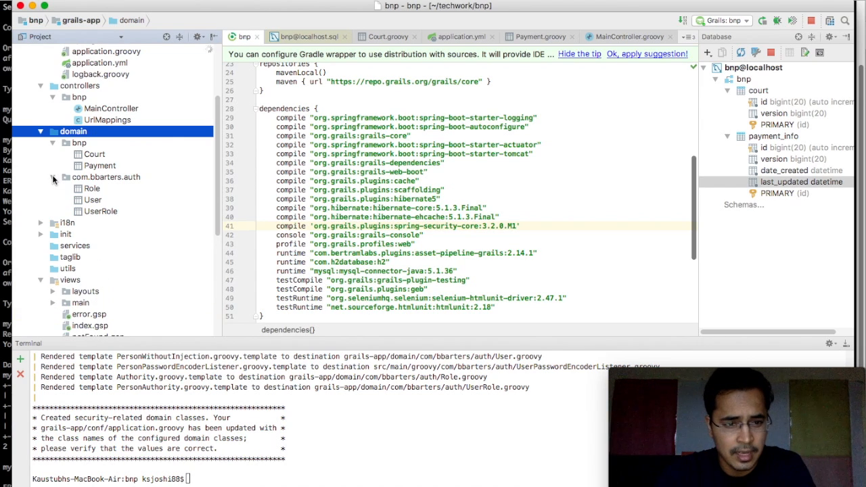
{"action": "left_click", "coordinate": [92, 200]}
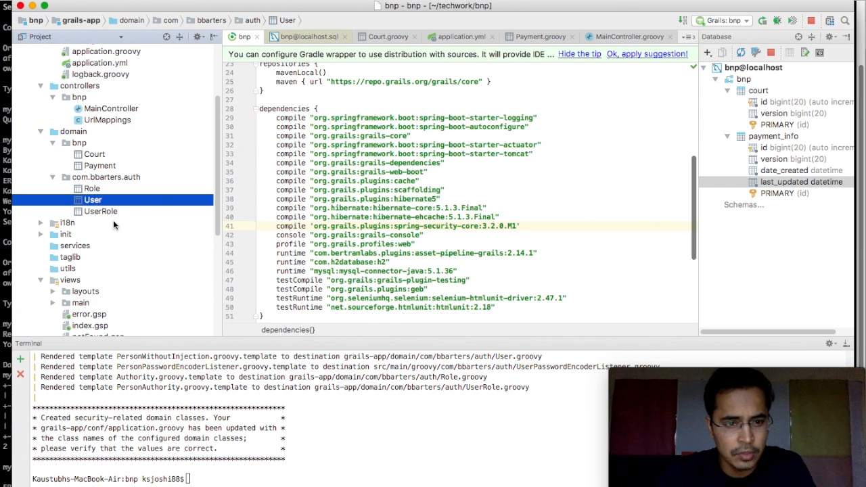
{"action": "left_click", "coordinate": [101, 211]}
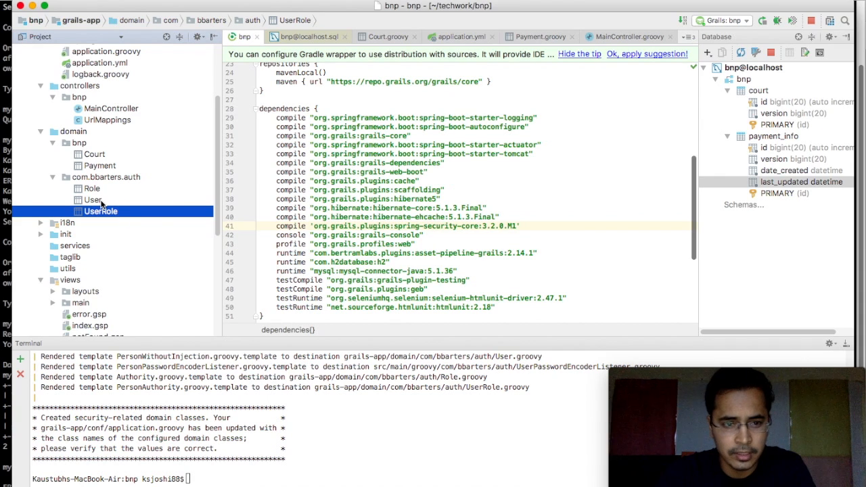
{"action": "double_click", "coordinate": [92, 200]}
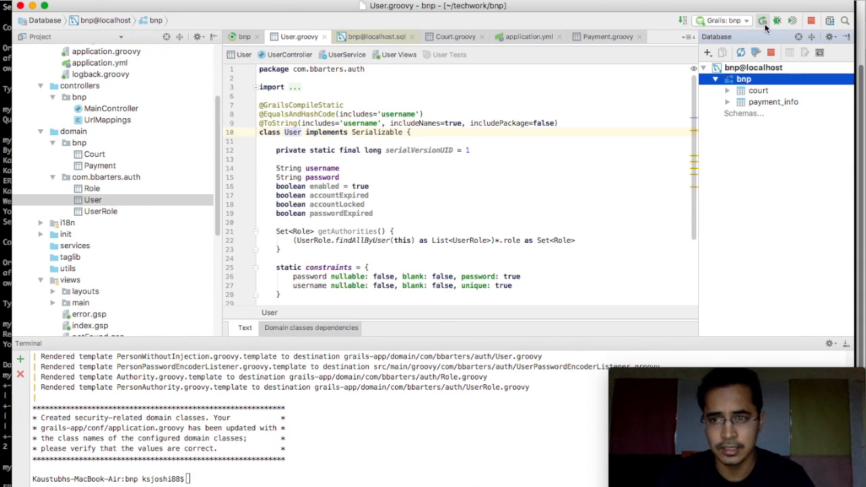
{"action": "mouse_move", "coordinate": [750, 196]}
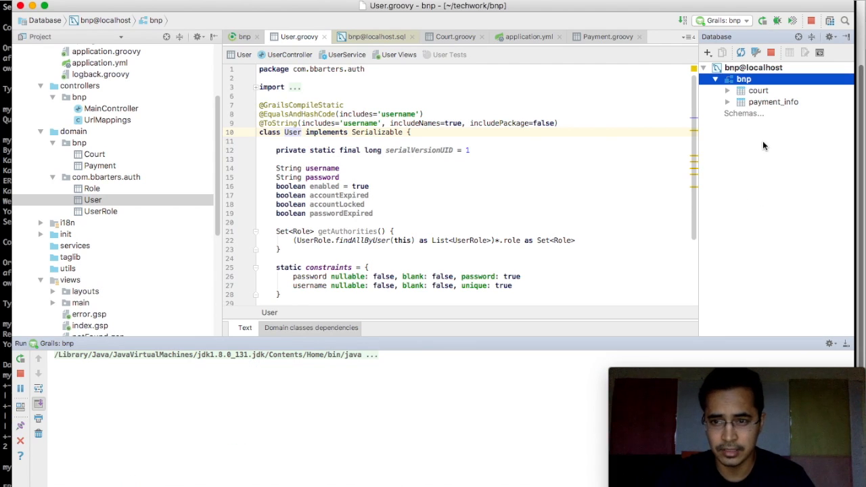
{"action": "left_click", "coordinate": [450, 210]}
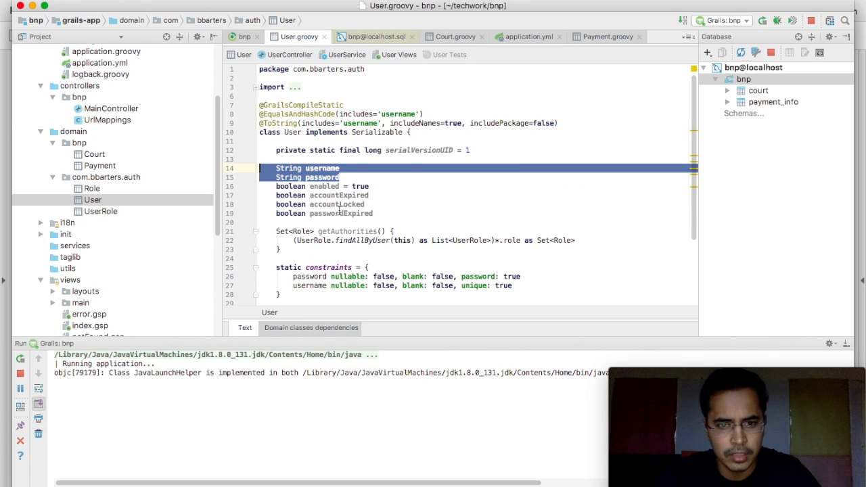
Step: Declare String firstName, lastName and email fields after password in User.groovy
{"action": "left_click", "coordinate": [322, 187]}
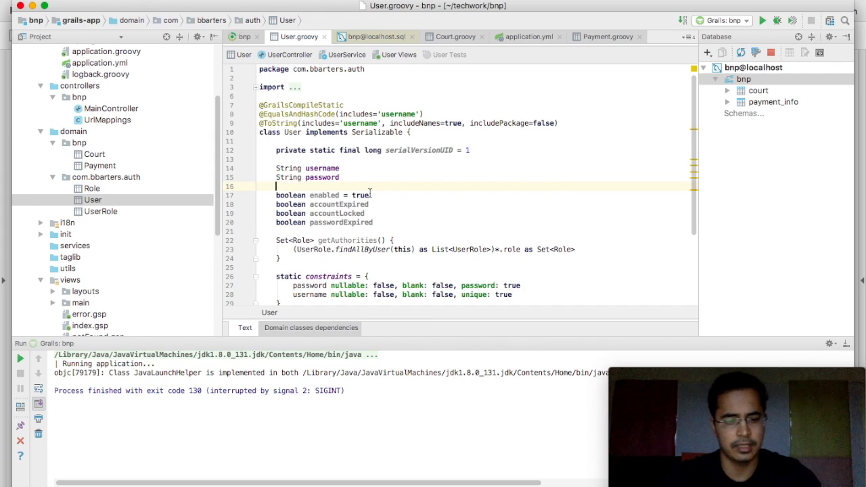
{"action": "type", "text": "Strinh"}
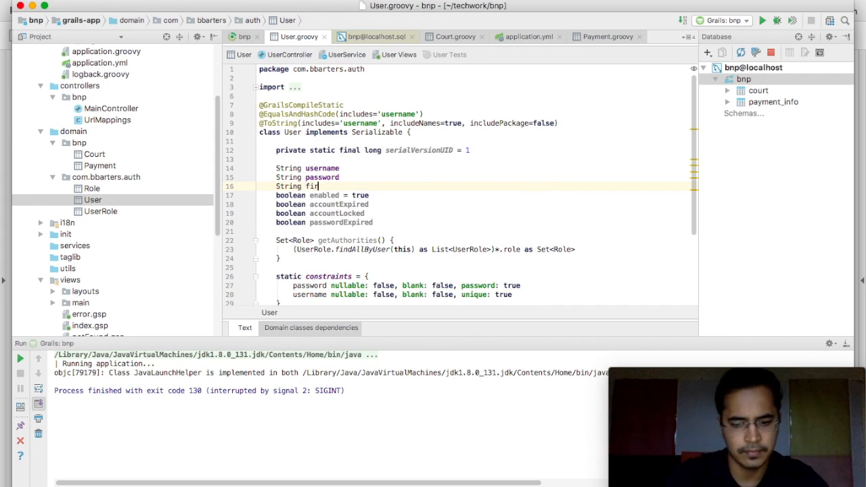
{"action": "type", "text": "stName"}
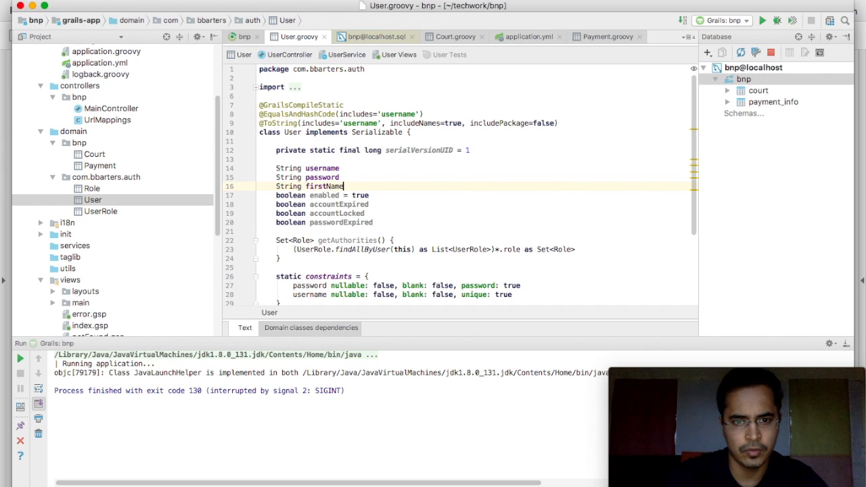
{"action": "type", "text": "Syrin"}
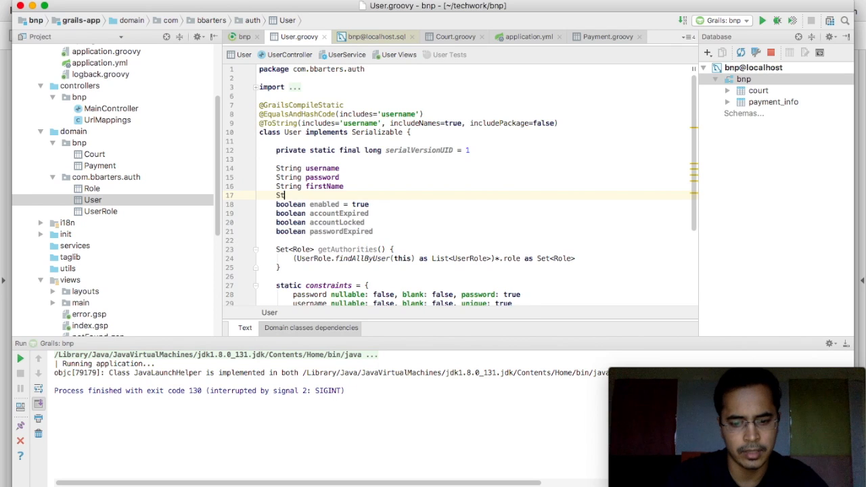
{"action": "type", "text": "ring"}
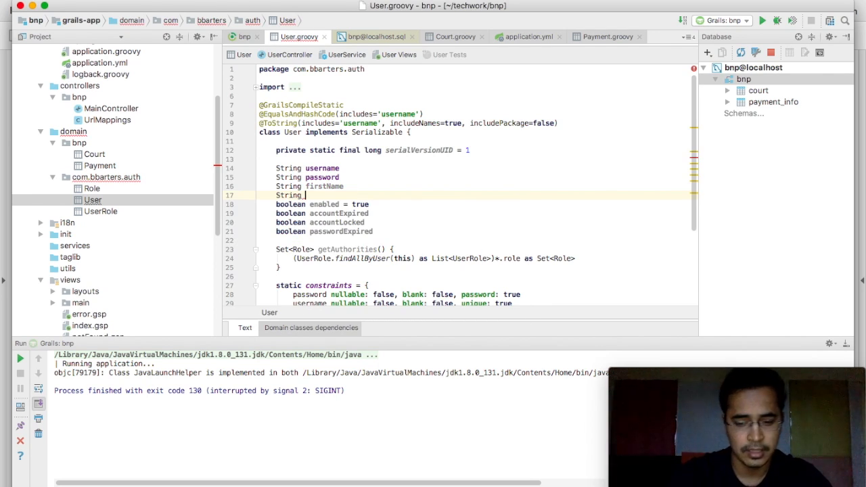
{"action": "type", "text": "_last"}
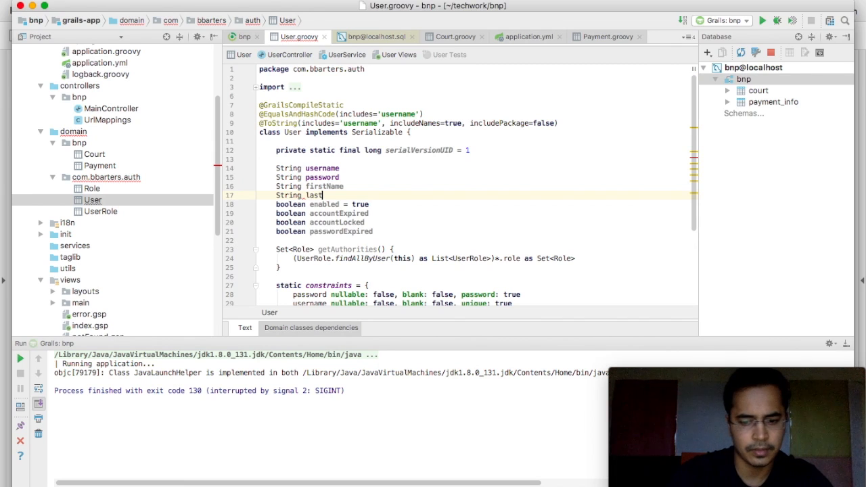
{"action": "type", "text": "Name"}
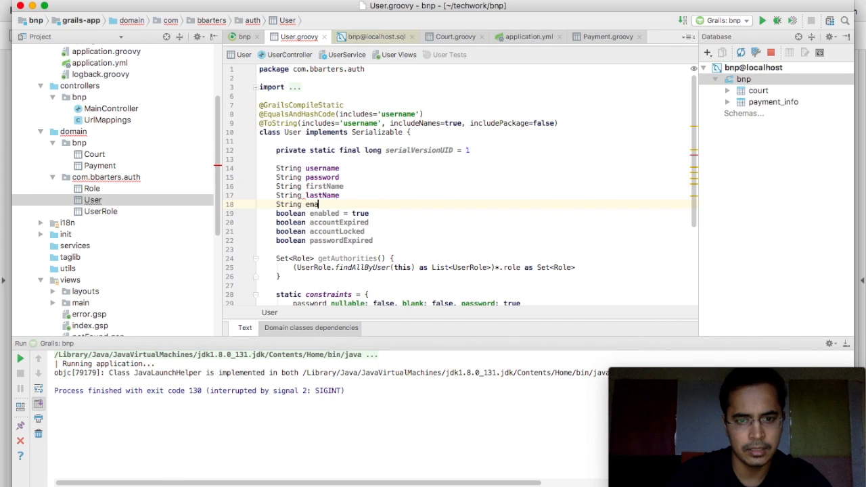
{"action": "type", "text": "il"}
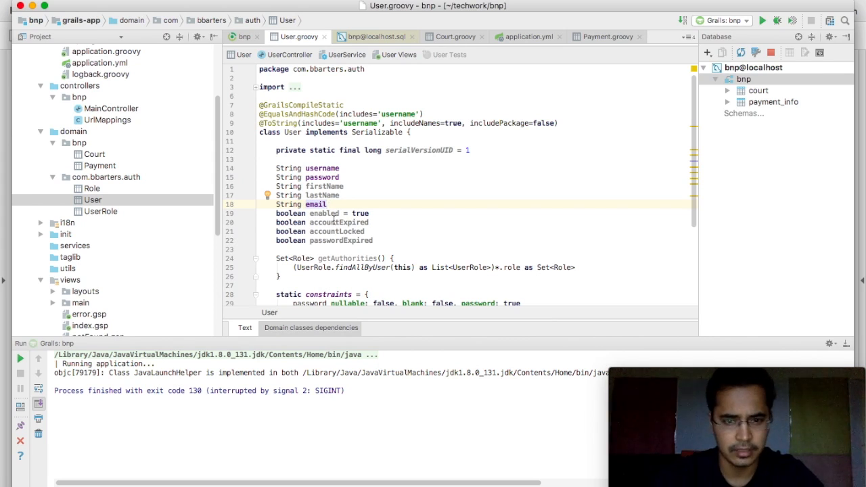
{"action": "mouse_move", "coordinate": [363, 208]}
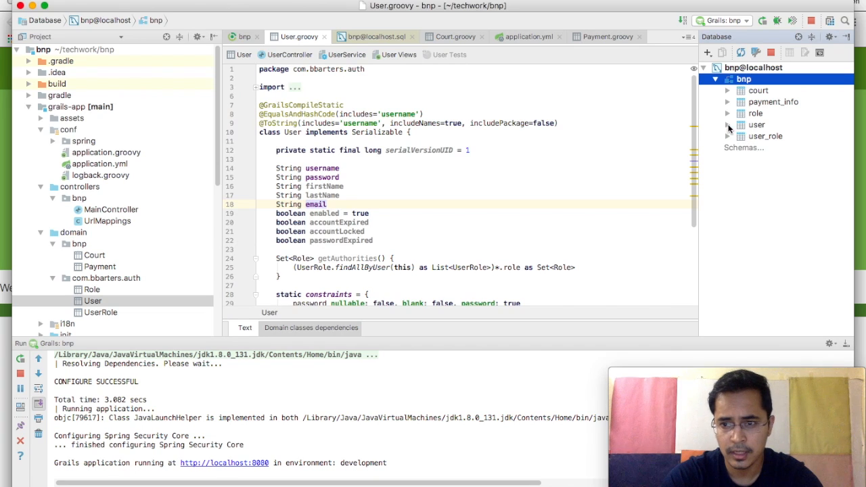
{"action": "left_click", "coordinate": [729, 125]}
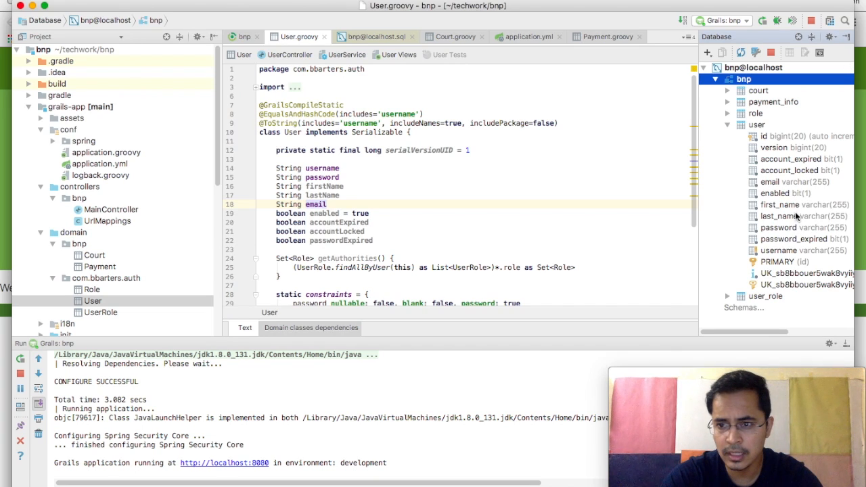
{"action": "left_click", "coordinate": [778, 217]}
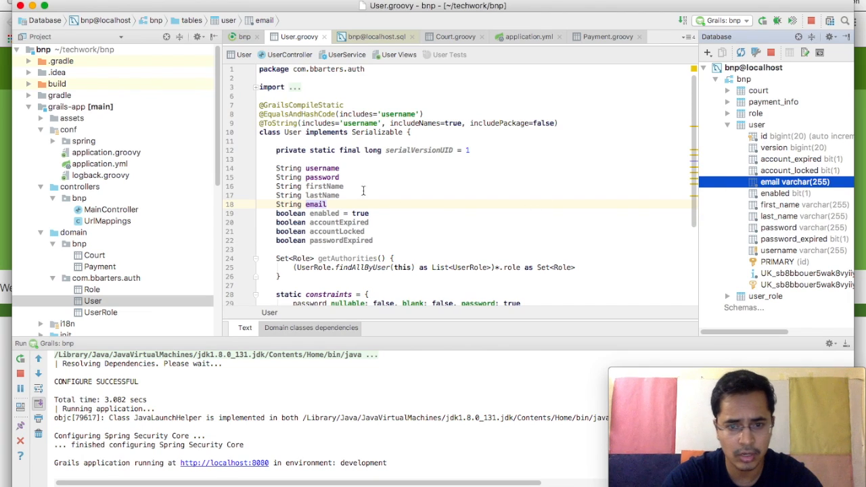
{"action": "mouse_move", "coordinate": [390, 202]}
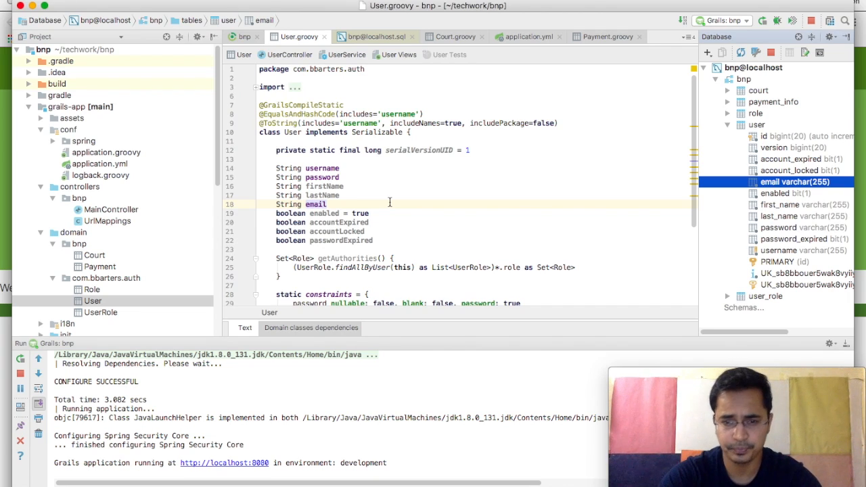
{"action": "mouse_move", "coordinate": [352, 385]}
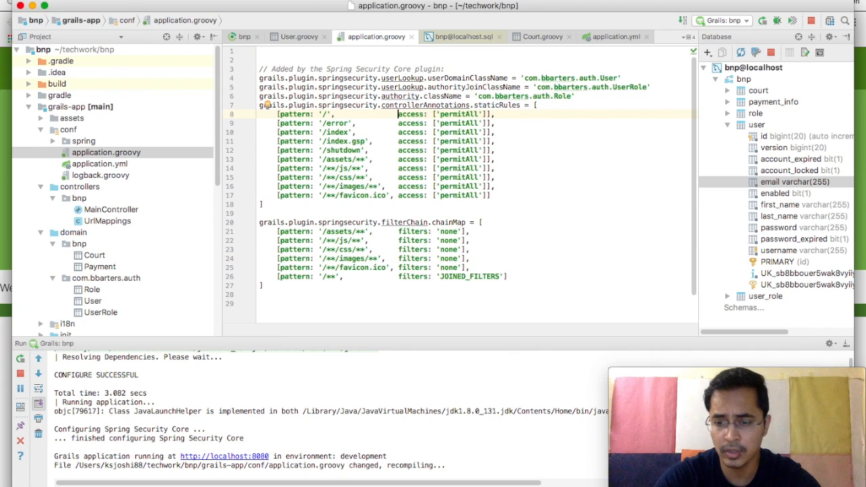
{"action": "key", "text": "cmd+e"}
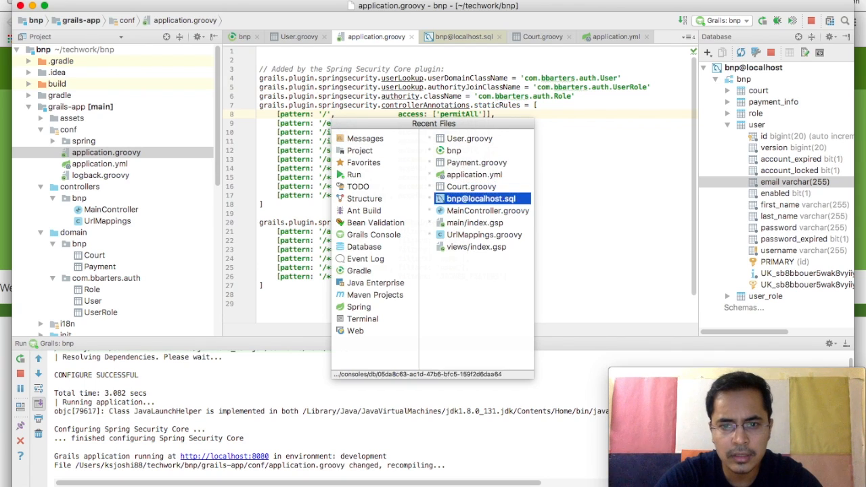
{"action": "left_click", "coordinate": [487, 211]}
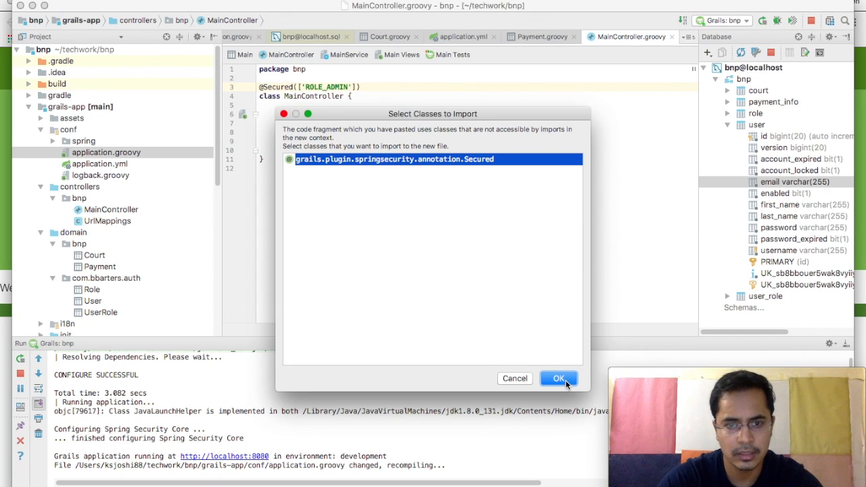
{"action": "left_click", "coordinate": [557, 379]}
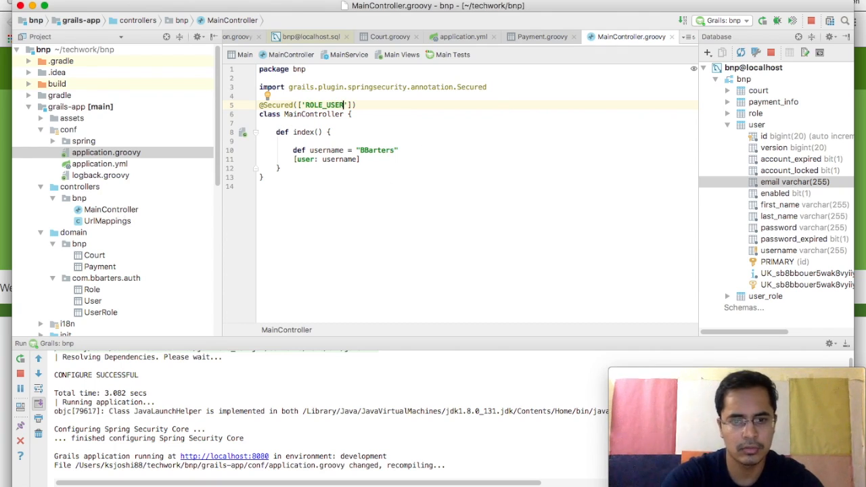
Step: Open BootStrap.groovy via Navigate > File and rerun the Grails app
{"action": "type", "text": "boot"}
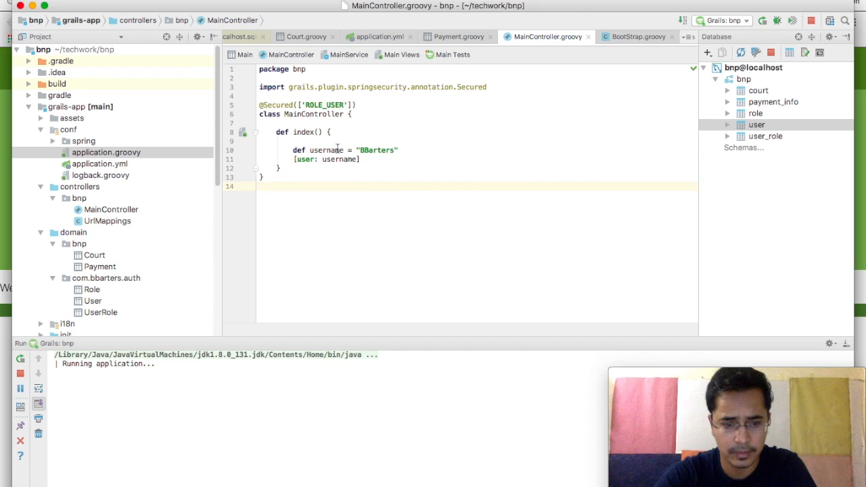
{"action": "mouse_move", "coordinate": [463, 453]}
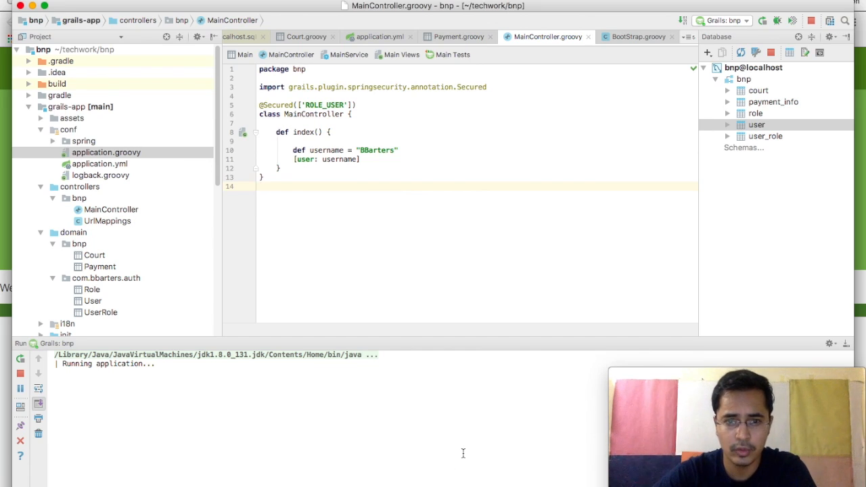
{"action": "left_click", "coordinate": [637, 37]}
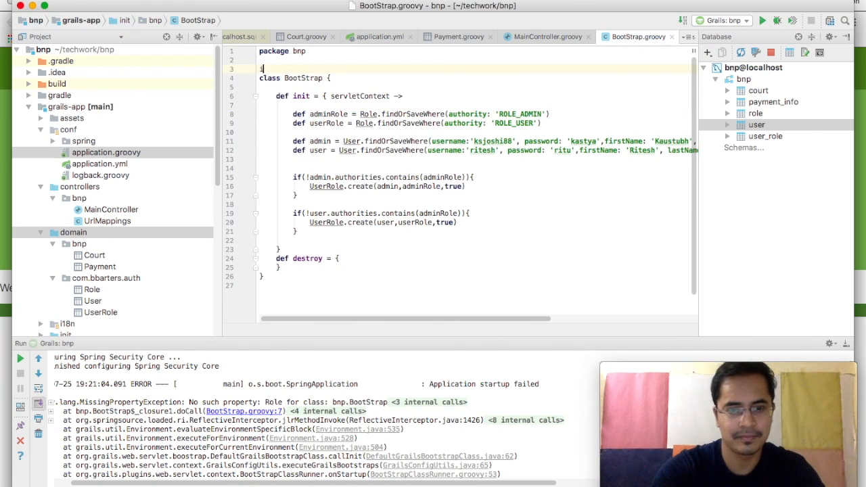
Step: Import com.bbarters.auth.* in BootStrap.groovy and view the seeded user table rows
{"action": "type", "text": "import com.bbarters.auth.*"}
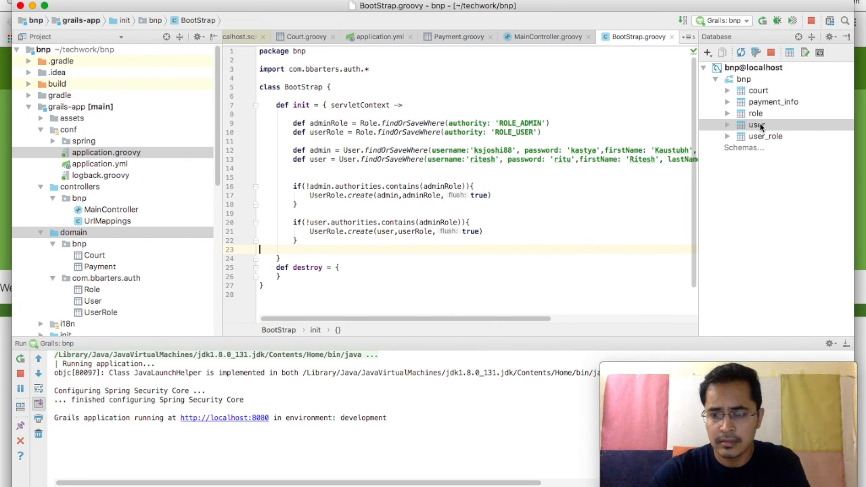
{"action": "double_click", "coordinate": [757, 125]}
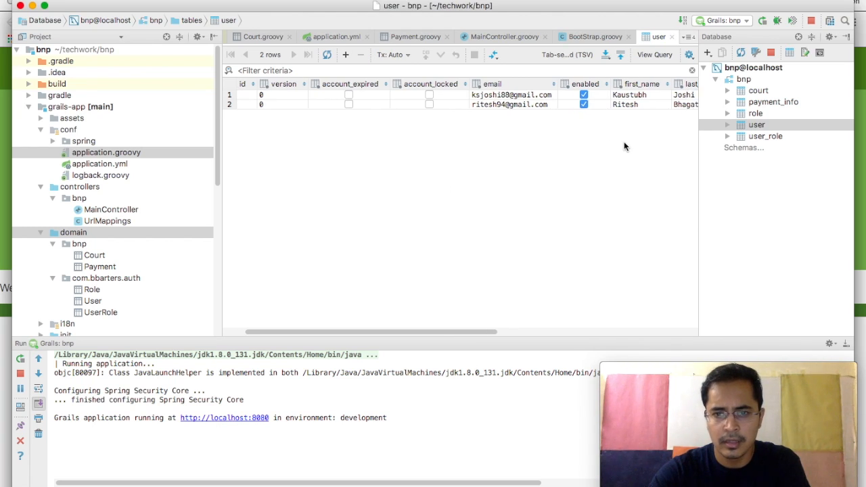
Step: View the user_role table rows, then the role table rows in the Database panel
{"action": "double_click", "coordinate": [766, 136]}
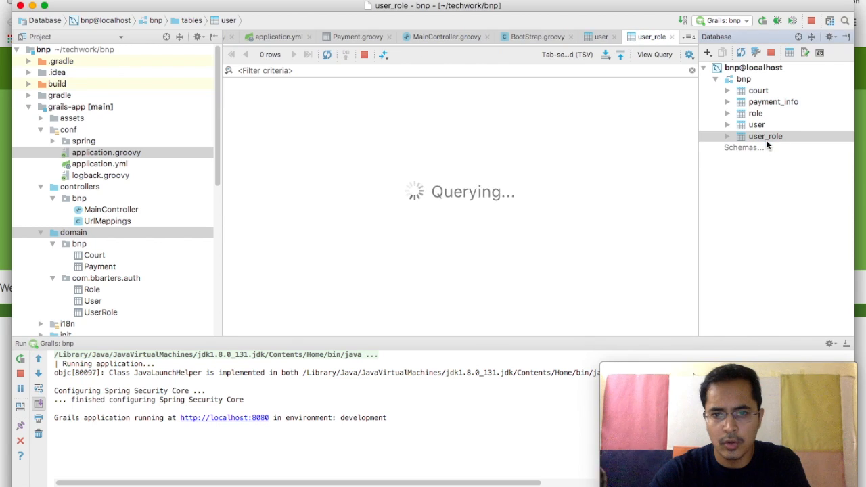
{"action": "left_click", "coordinate": [755, 114]}
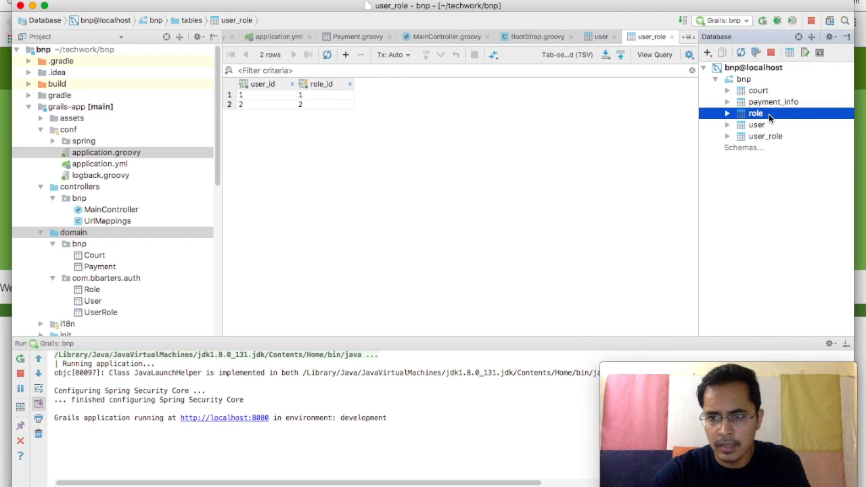
{"action": "double_click", "coordinate": [756, 113]}
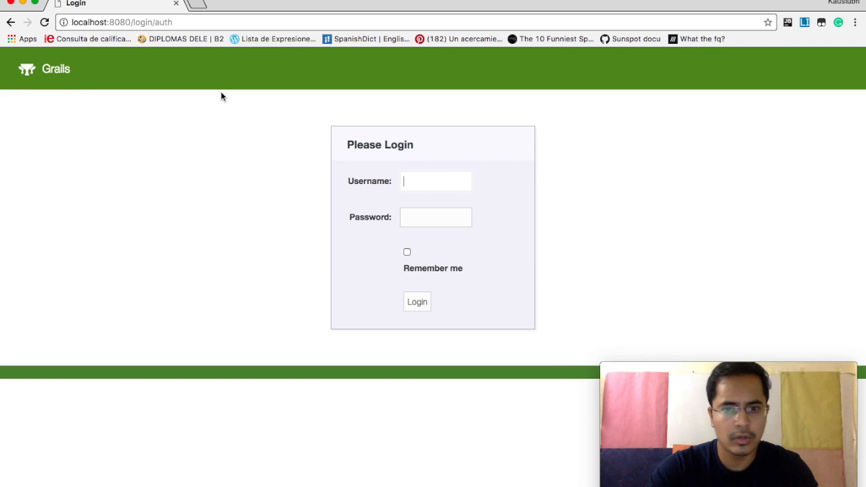
{"action": "mouse_move", "coordinate": [440, 208]}
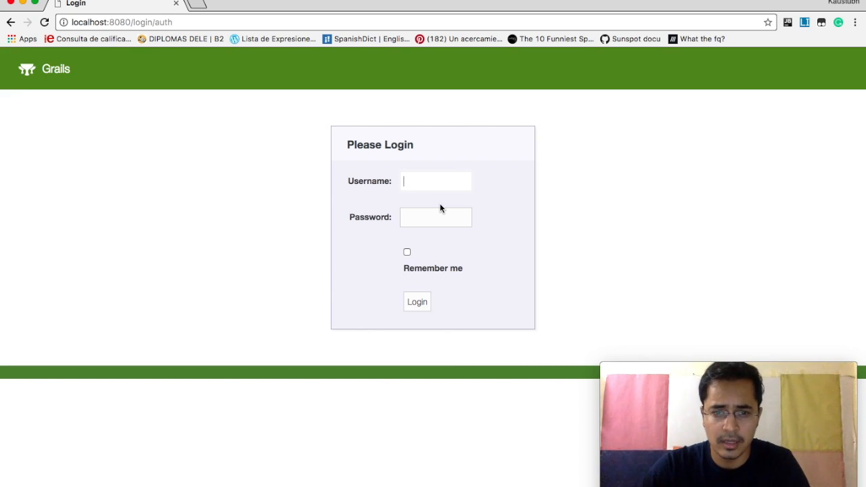
Step: Log in at localhost:8080/login/auth as the seeded ritesh user
{"action": "type", "text": "ritesh"}
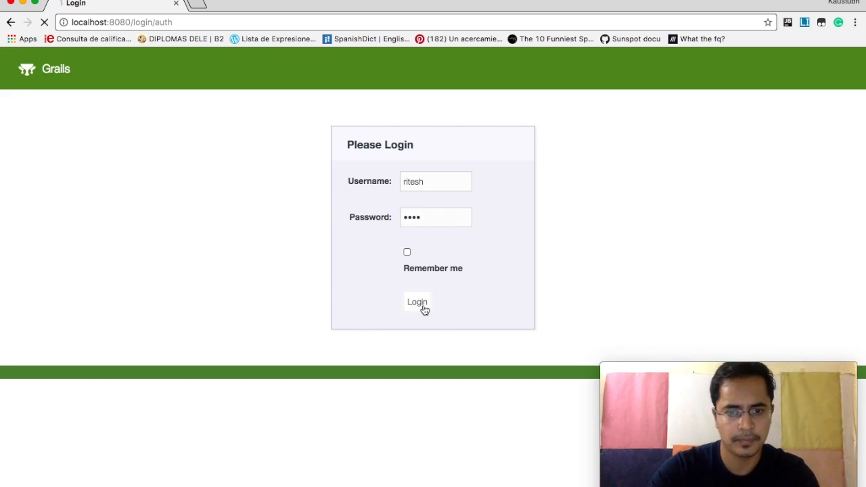
{"action": "left_click", "coordinate": [417, 301]}
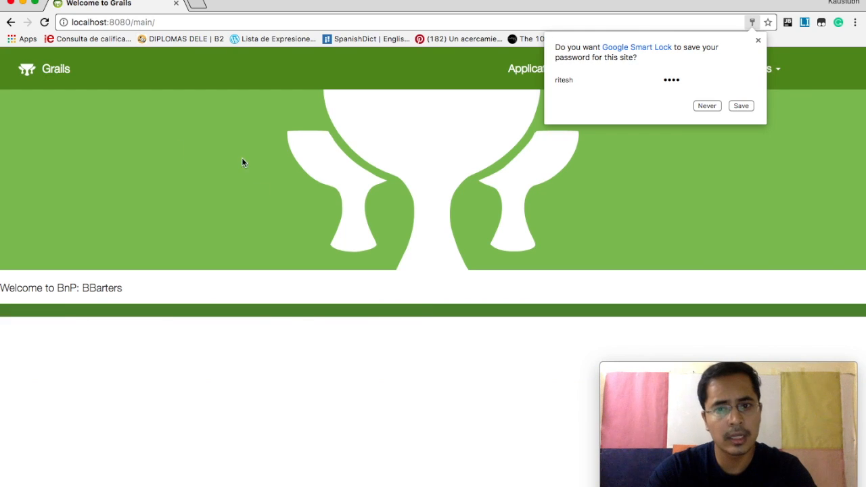
{"action": "mouse_move", "coordinate": [163, 260]}
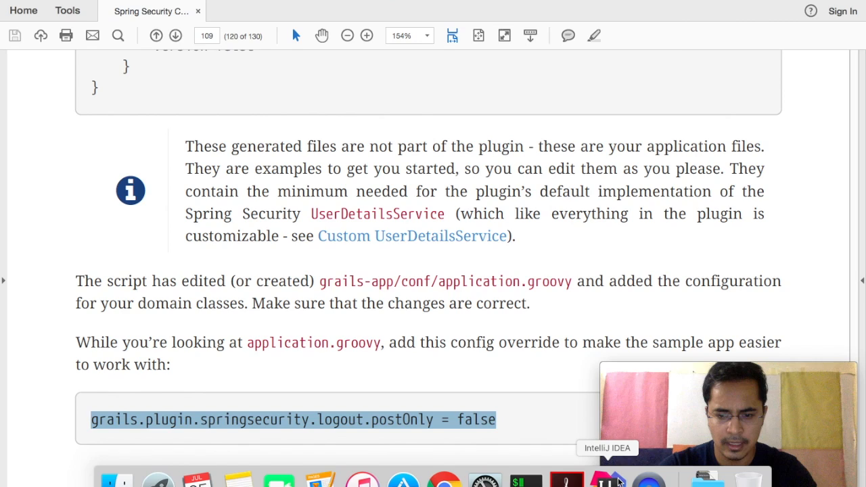
Step: Add grails.plugin.springsecurity.logout.postOnly = false to application.groovy and select the line
{"action": "left_click", "coordinate": [606, 480]}
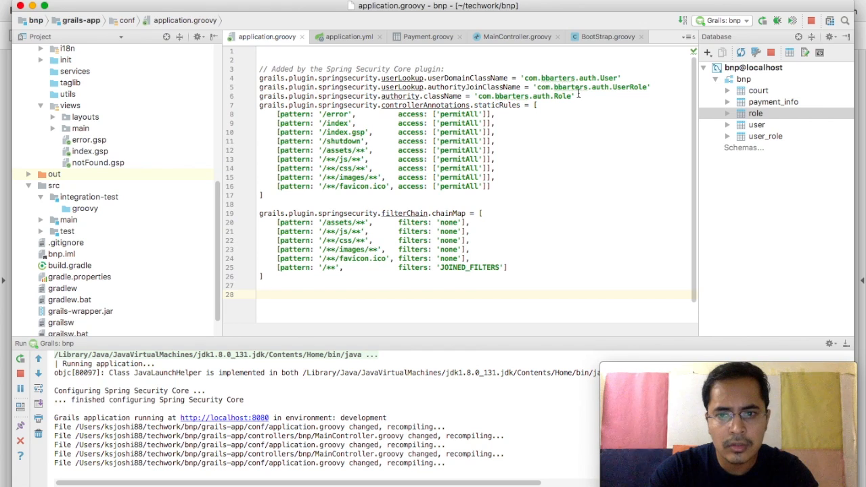
{"action": "type", "text": "grails.plugin.springsecurity.logout.postOnly = false"}
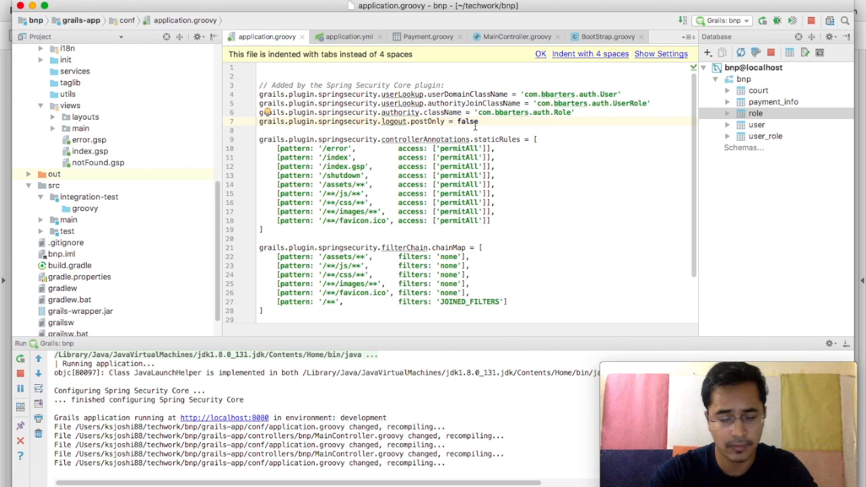
{"action": "triple_click", "coordinate": [368, 122]}
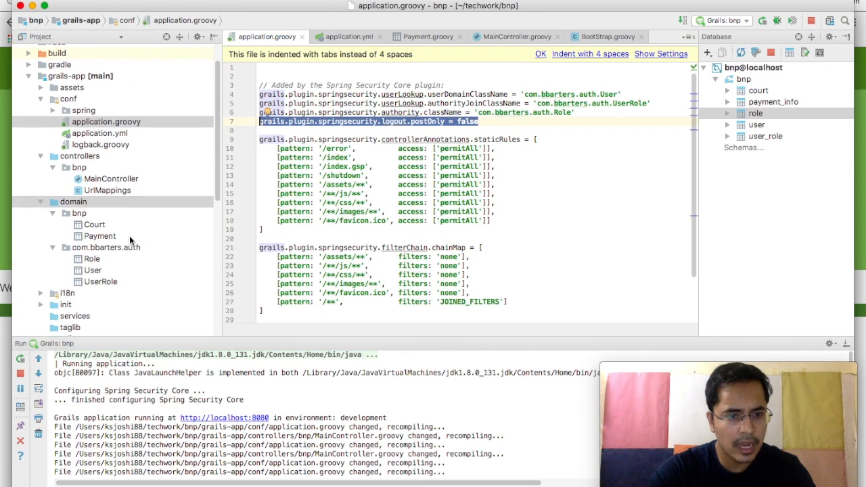
Step: Edit main.gsp to add a navbar dropdown showing 'Hello <sec:username />' with a g:link inside
{"action": "scroll", "scroll_direction": "down", "scroll_amount": 3}
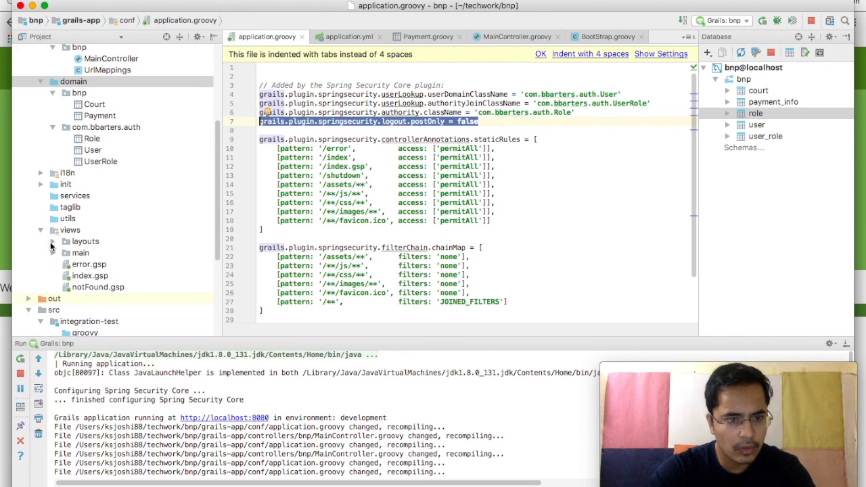
{"action": "double_click", "coordinate": [100, 253]}
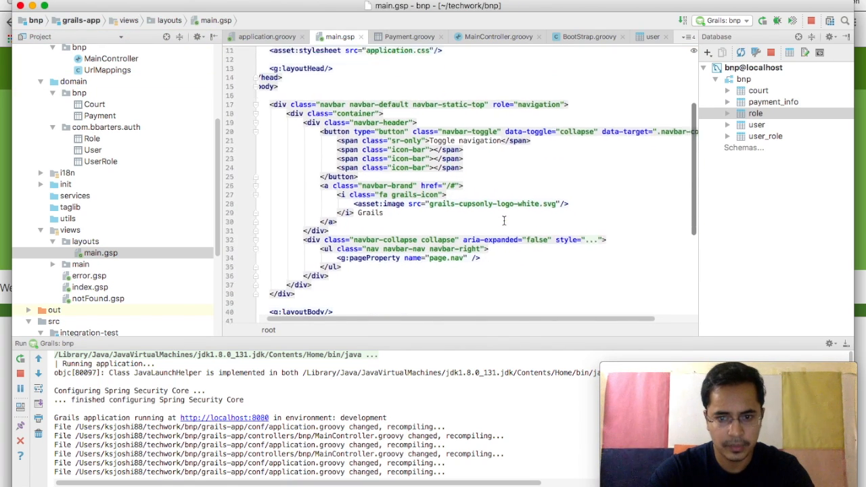
{"action": "scroll", "scroll_direction": "down", "scroll_amount": 3}
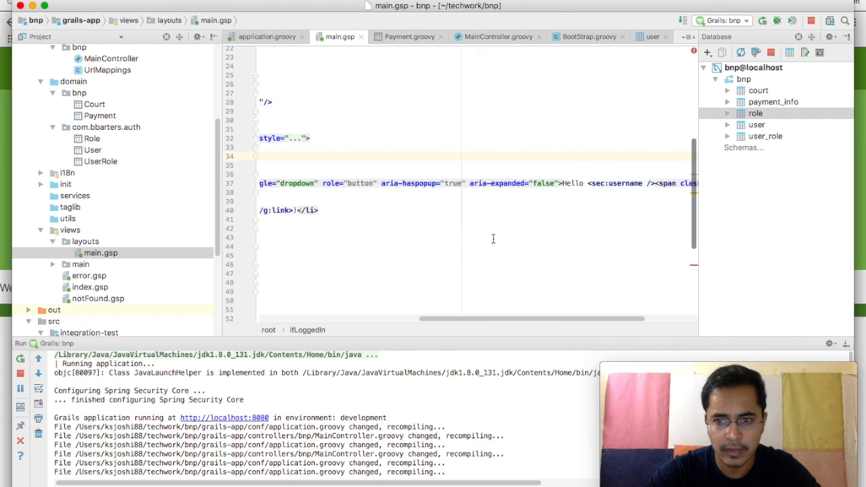
{"action": "scroll", "scroll_direction": "right", "scroll_amount": 3}
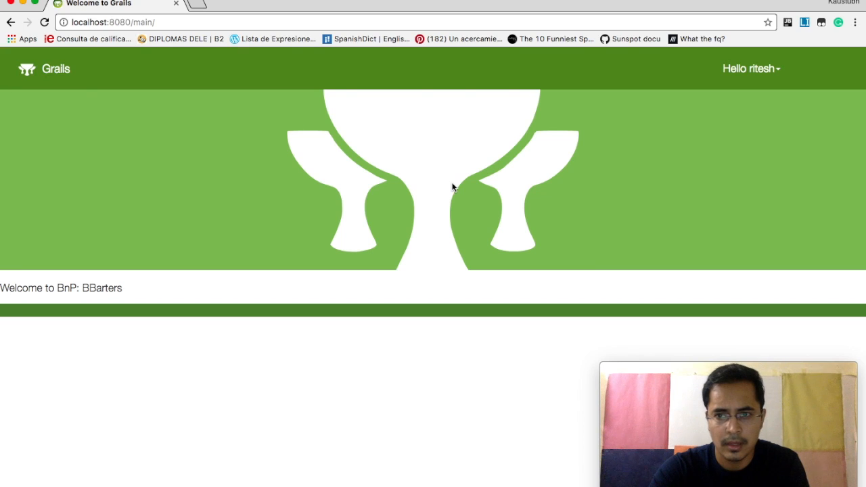
{"action": "mouse_move", "coordinate": [750, 68]}
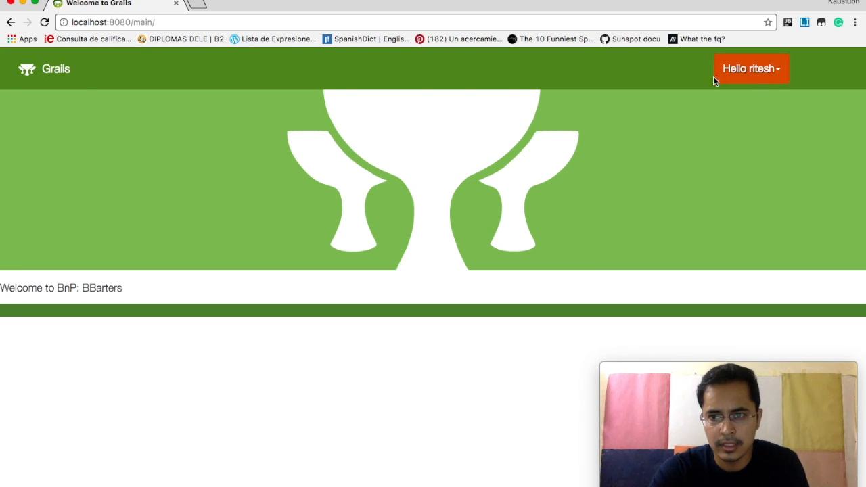
Step: Use the 'Hello ritesh' navbar dropdown to choose Logout and sign out
{"action": "left_click", "coordinate": [747, 67]}
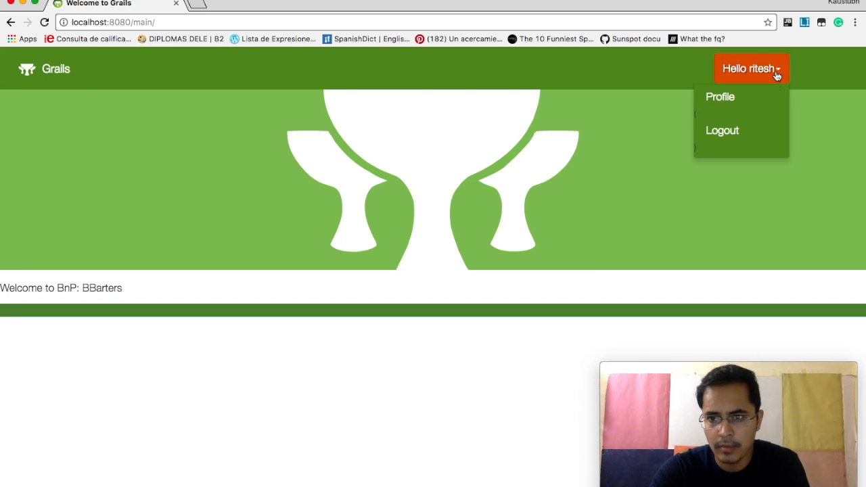
{"action": "left_click", "coordinate": [751, 68]}
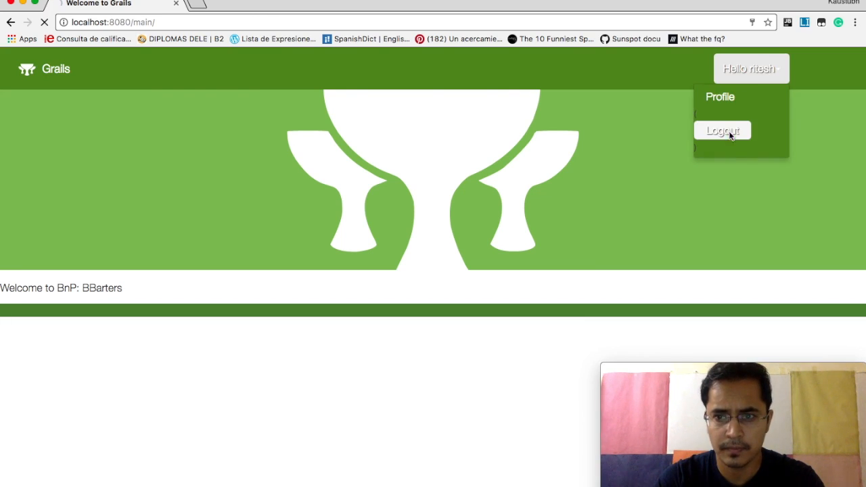
{"action": "left_click", "coordinate": [723, 130]}
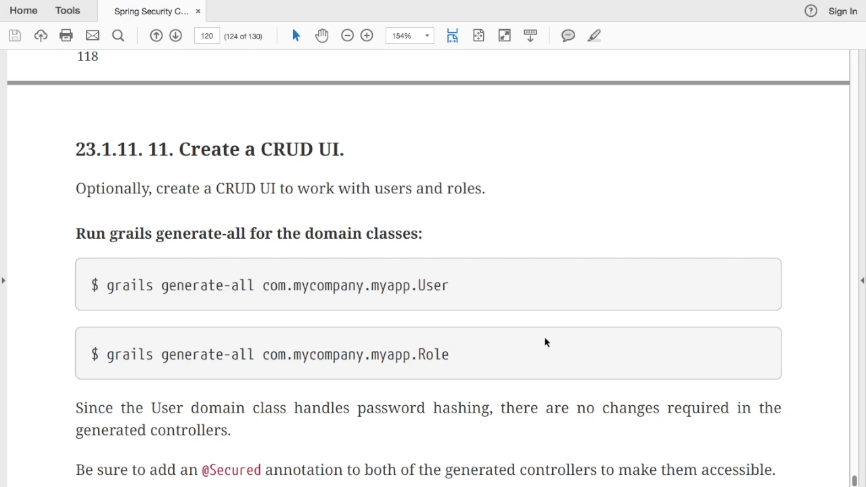
{"action": "mouse_move", "coordinate": [517, 335]}
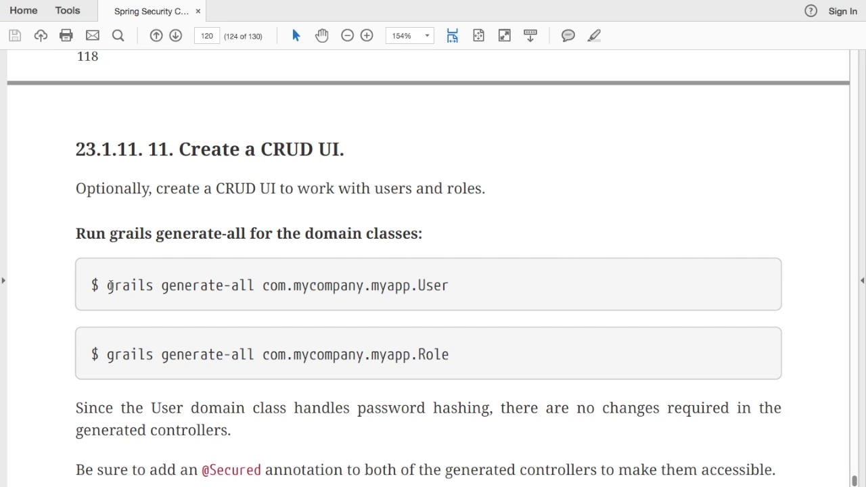
Step: Select the 'grails generate-all' command for User in the guide's Create a CRUD UI section
{"action": "left_click_drag", "start_coordinate": [108, 284], "coordinate": [448, 284]}
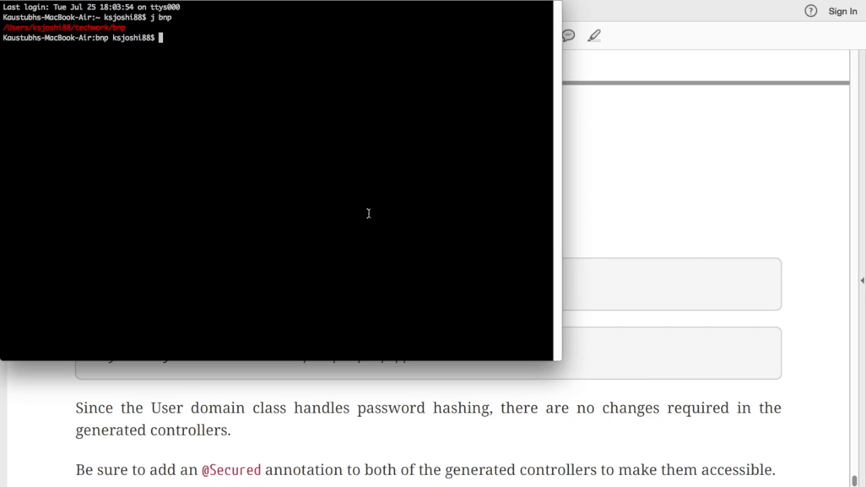
Step: Run grails generate-all for the User domain class, then enter the same command for Role
{"action": "type", "text": "grails generate-all com.mycompany.myapp.User"}
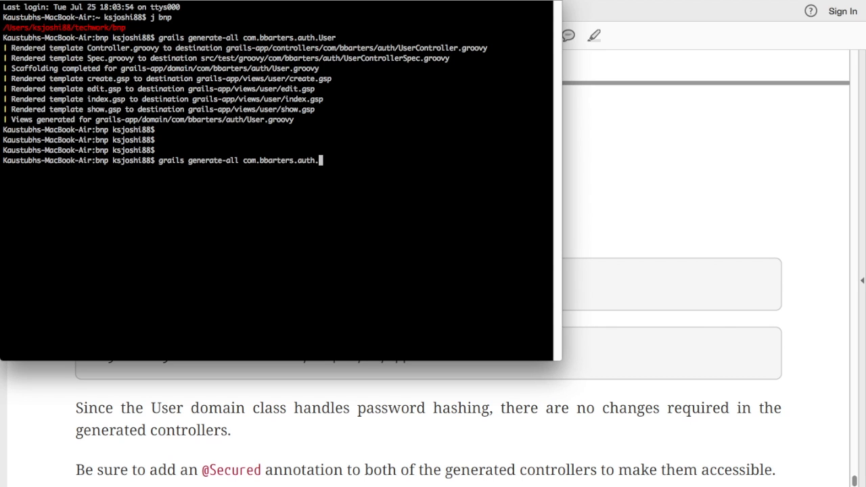
{"action": "type", "text": "Role"}
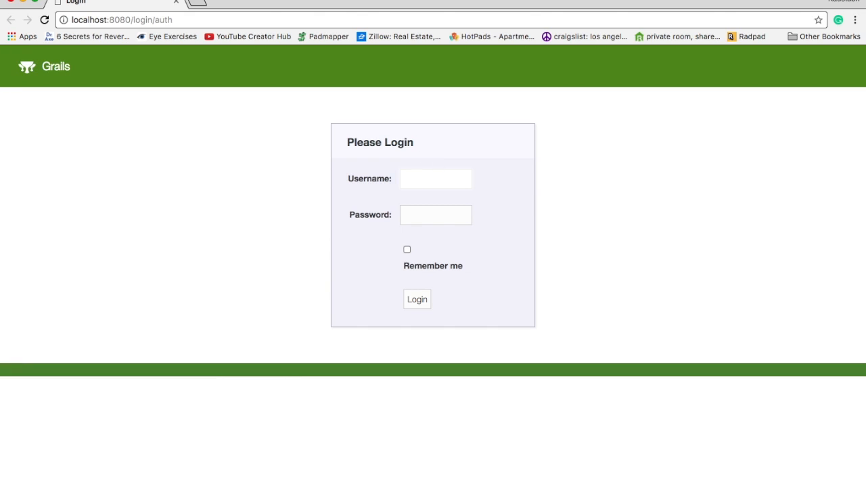
Step: Sign in as ksjoshi88 and navigate to localhost:8080/user/, which reports not authorized
{"action": "type", "text": "ksjoshi88"}
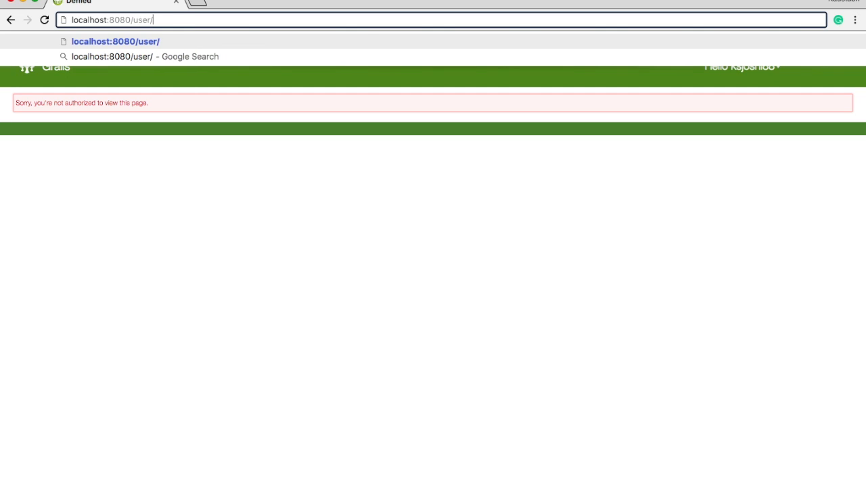
{"action": "left_click", "coordinate": [111, 20]}
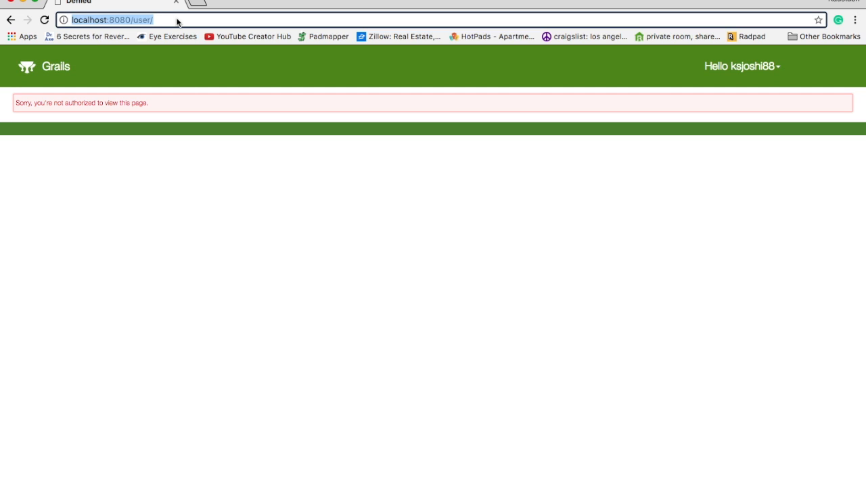
{"action": "type", "text": "users"}
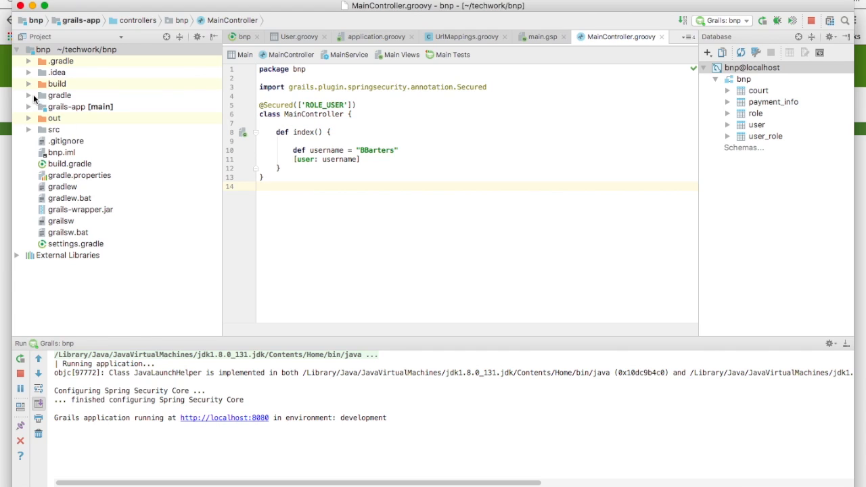
{"action": "left_click", "coordinate": [30, 105]}
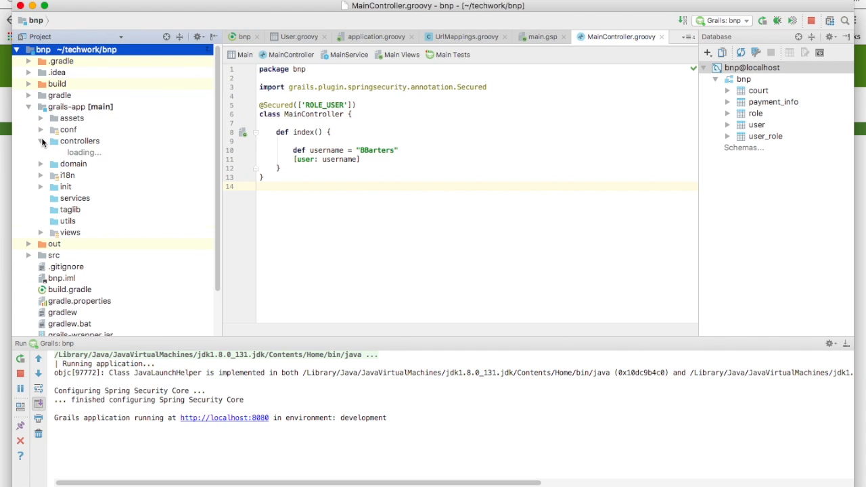
{"action": "left_click", "coordinate": [42, 141]}
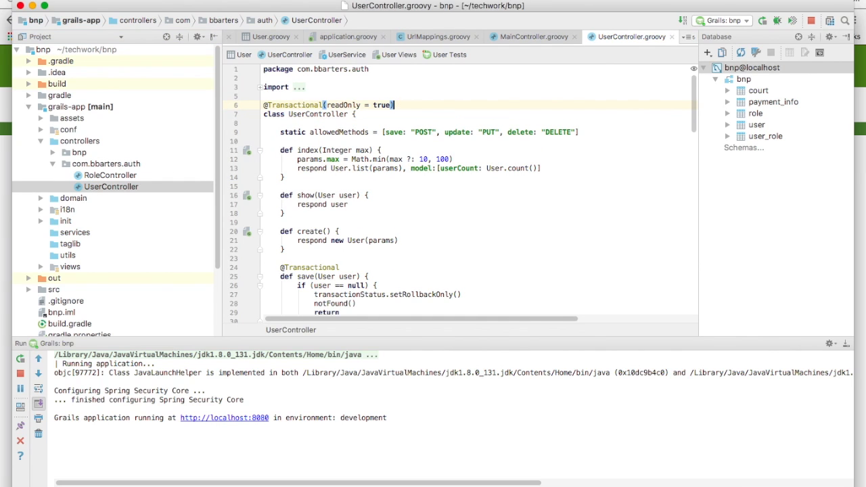
{"action": "type", "text": "@"}
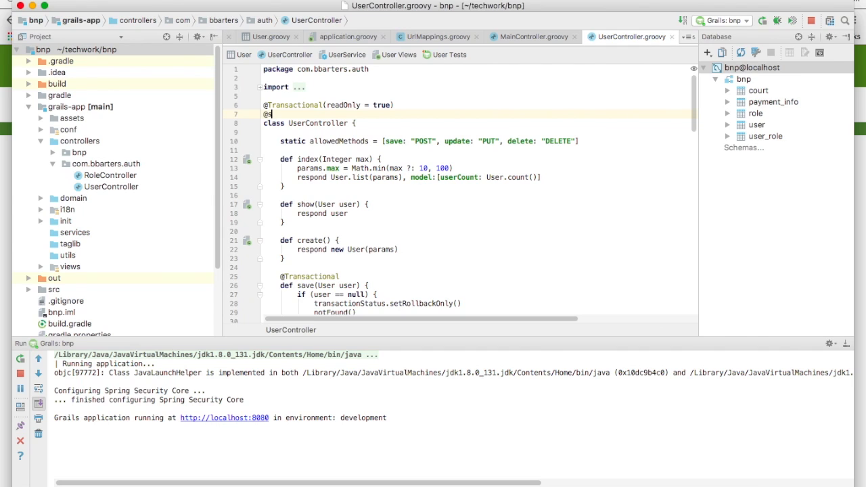
{"action": "type", "text": "Secured(['"}
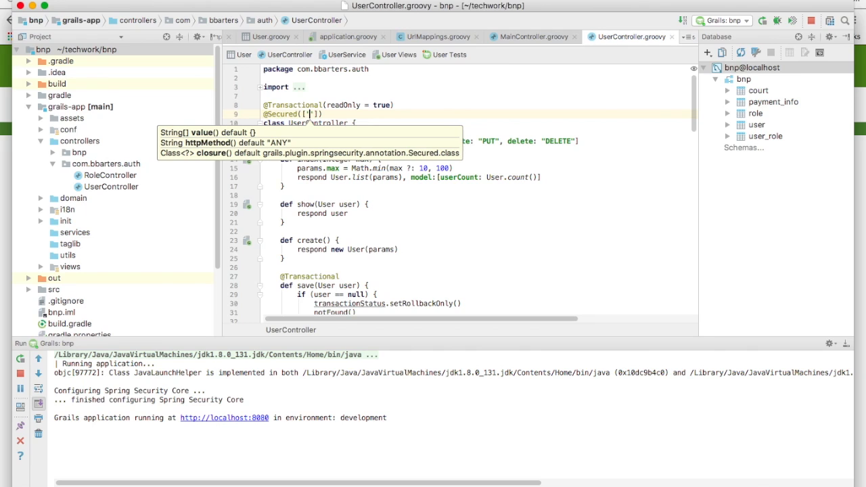
{"action": "type", "text": "ROLE"}
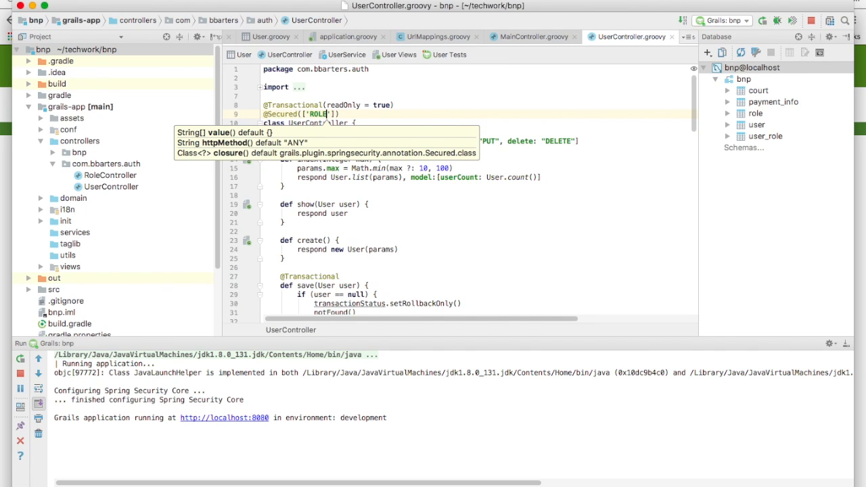
{"action": "type", "text": "_ADMIN"}
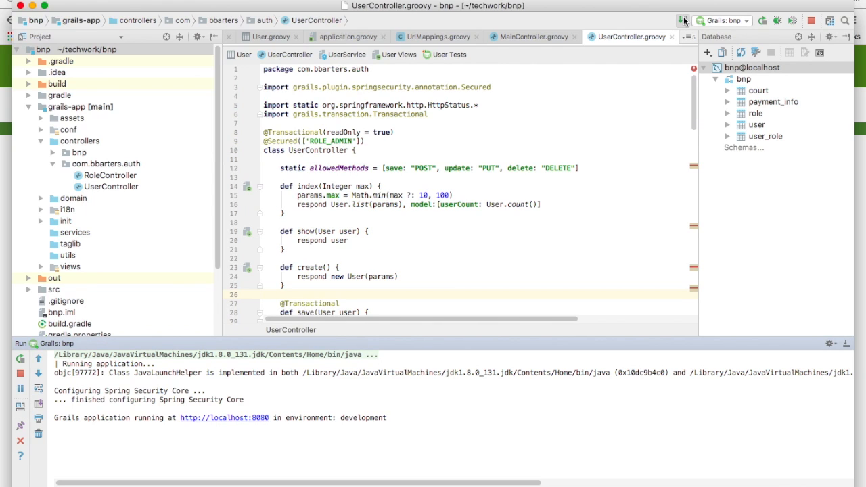
{"action": "scroll", "scroll_direction": "down", "scroll_amount": 3}
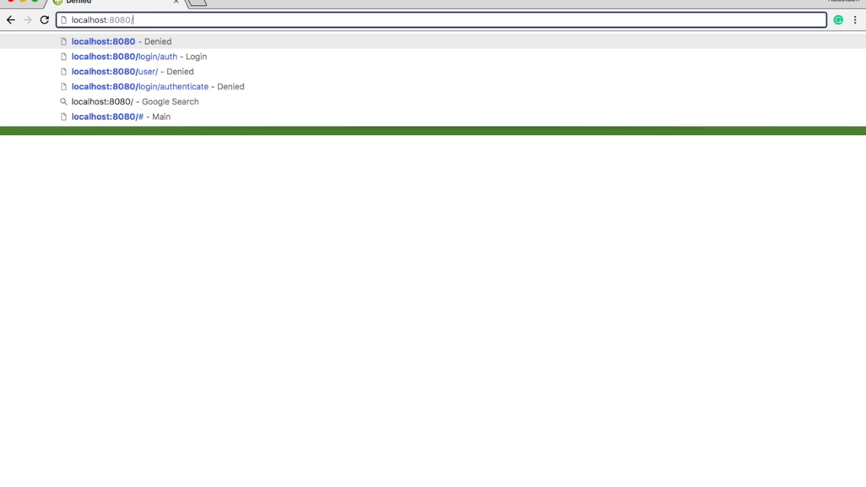
{"action": "left_click", "coordinate": [113, 70]}
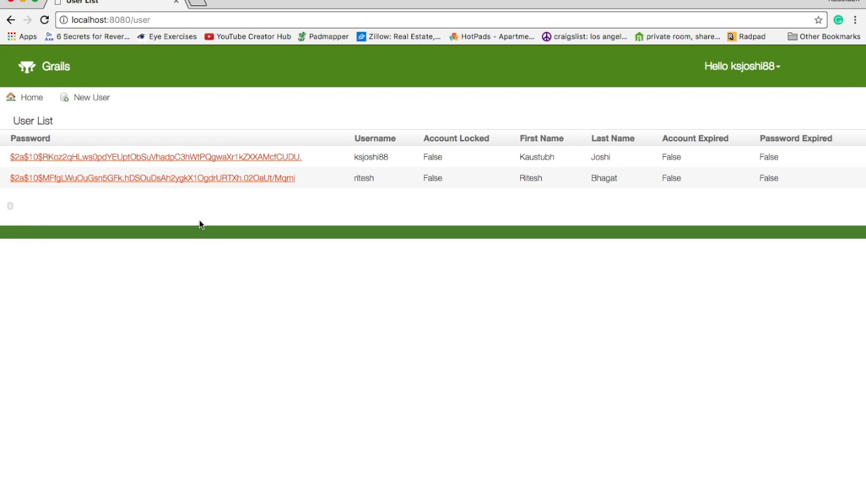
{"action": "mouse_move", "coordinate": [238, 206]}
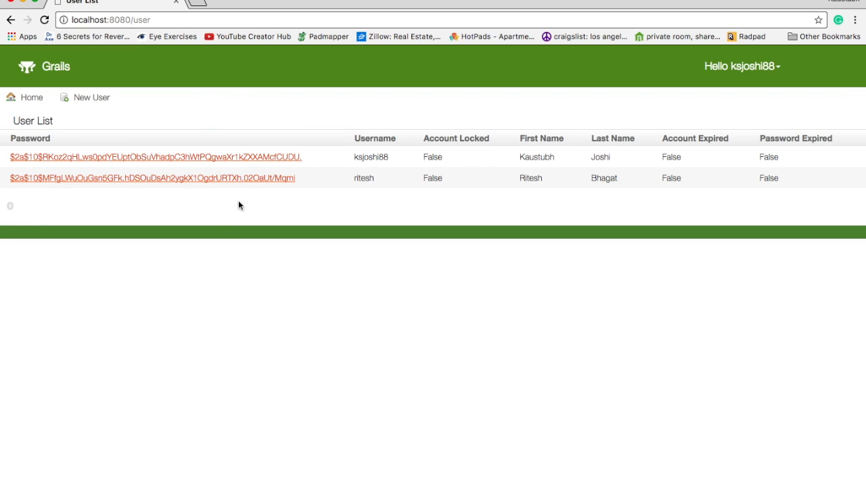
{"action": "mouse_move", "coordinate": [254, 190]}
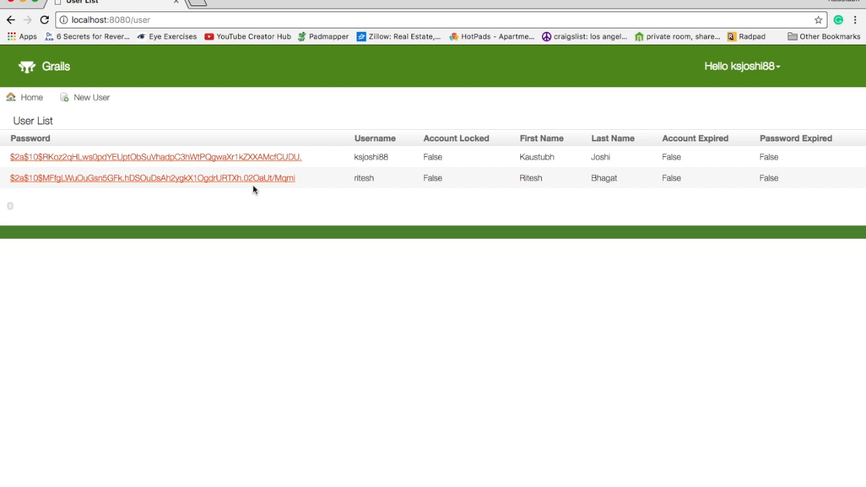
Step: Fill the new-user form with username nilambari and a gmail address, then create the user
{"action": "left_click", "coordinate": [84, 98]}
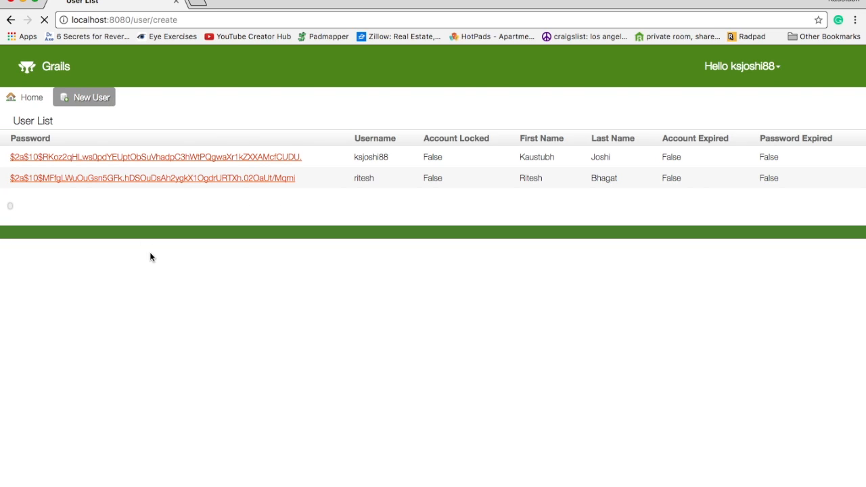
{"action": "left_click", "coordinate": [84, 98]}
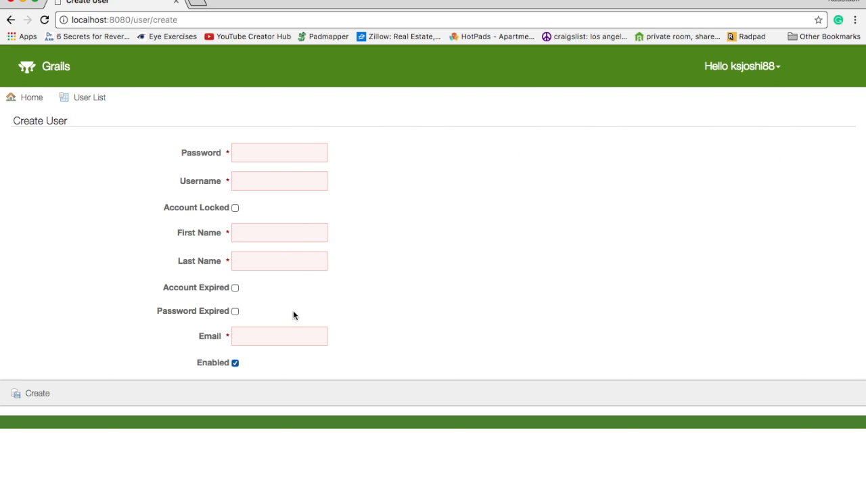
{"action": "mouse_move", "coordinate": [200, 278]}
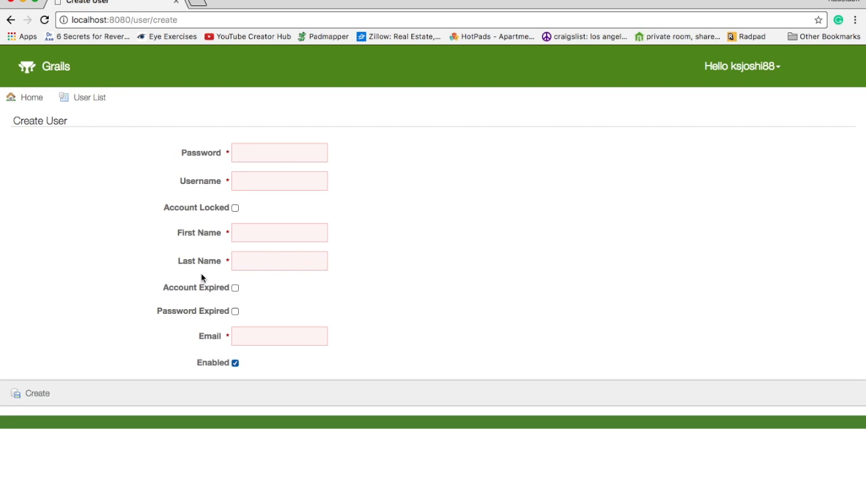
{"action": "mouse_move", "coordinate": [119, 241]}
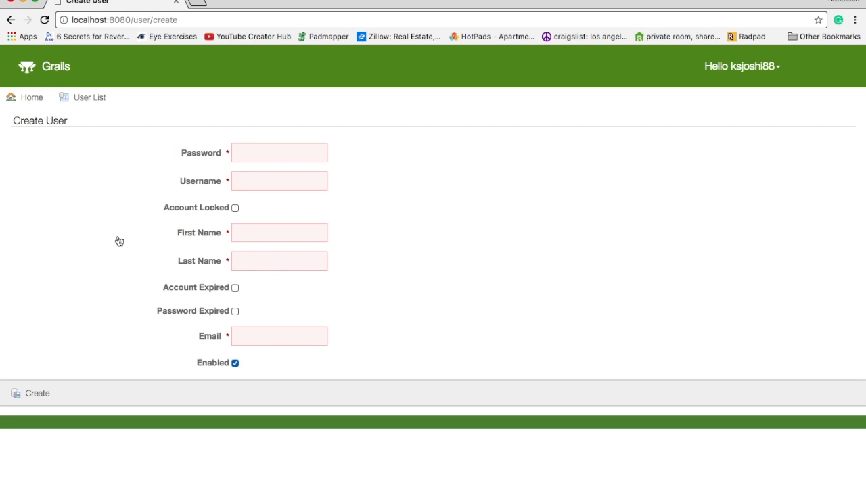
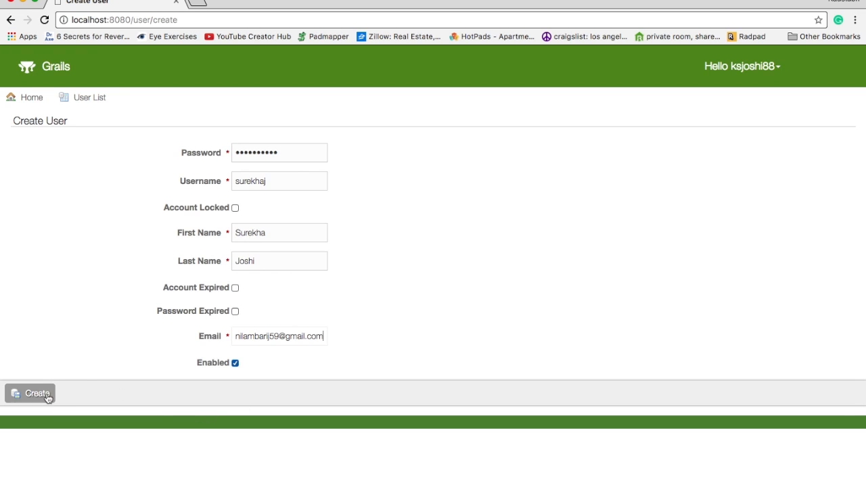
{"action": "left_click", "coordinate": [35, 393]}
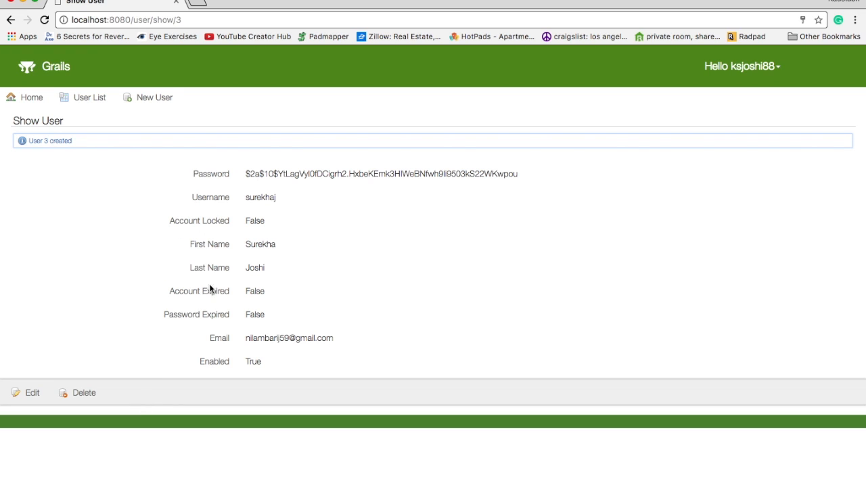
Step: View the three-user list and start a blank new-user form
{"action": "left_click", "coordinate": [89, 97]}
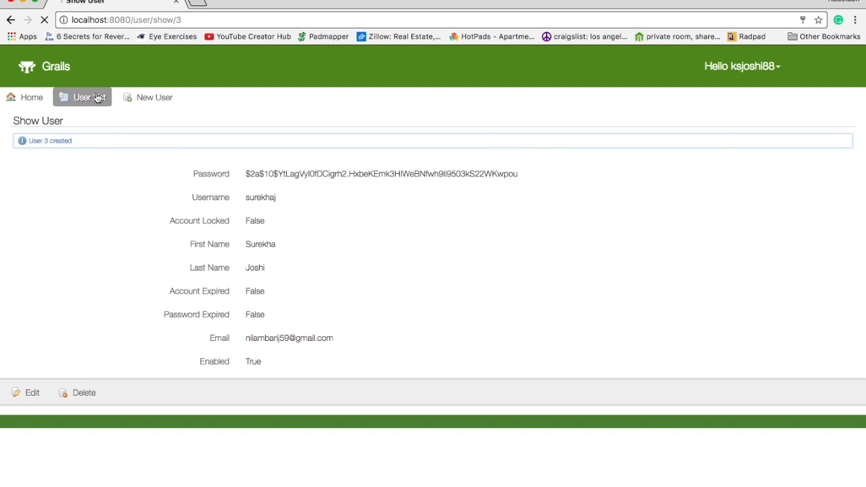
{"action": "left_click", "coordinate": [81, 98]}
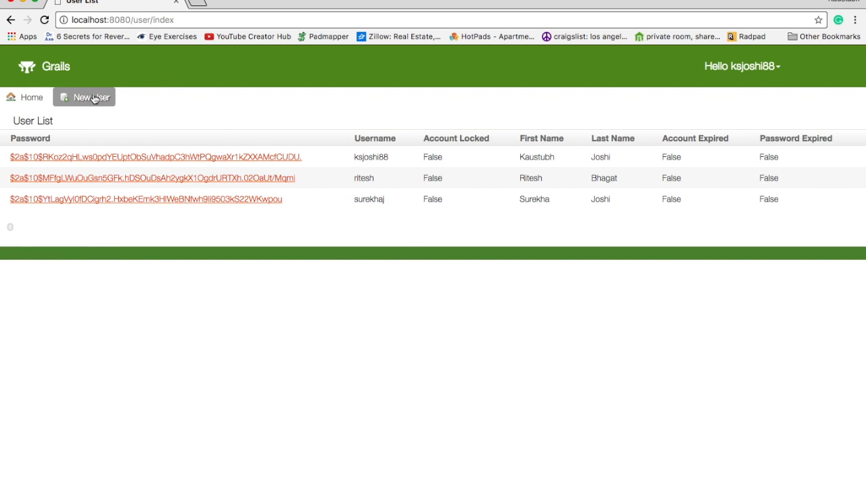
{"action": "left_click", "coordinate": [92, 97]}
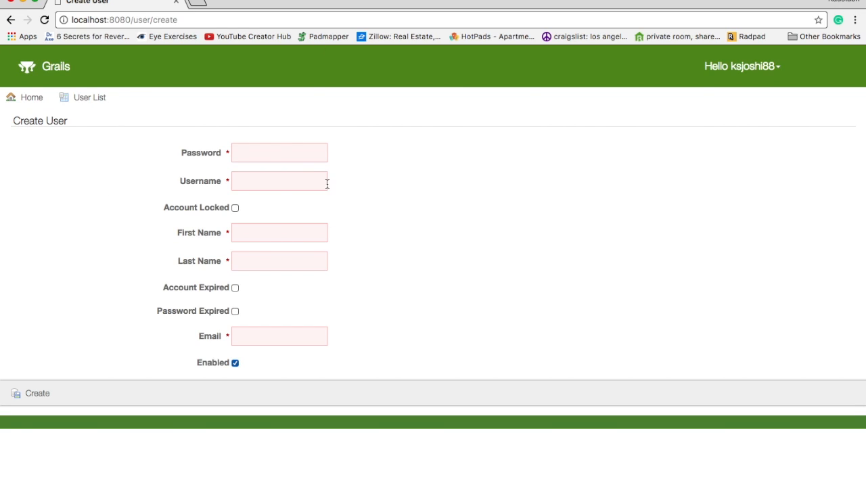
{"action": "mouse_move", "coordinate": [256, 292]}
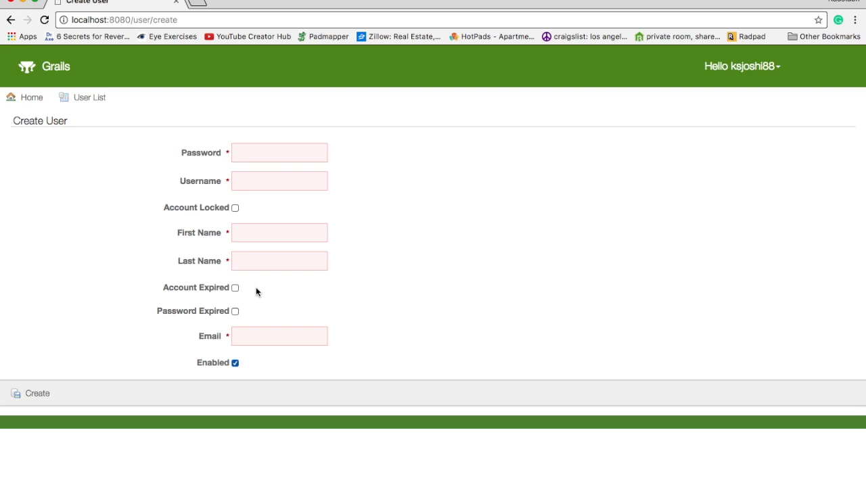
Step: Navigate the browser to localhost:8080/role
{"action": "left_click", "coordinate": [122, 21]}
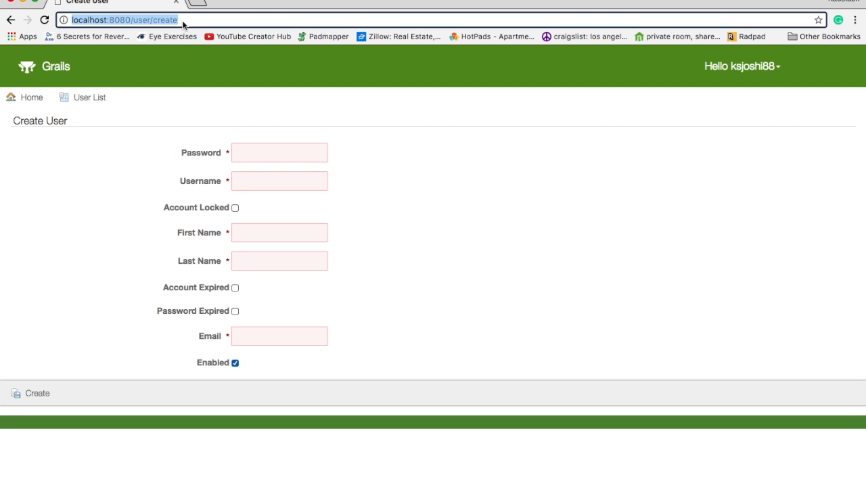
{"action": "type", "text": "localhost:8080/"}
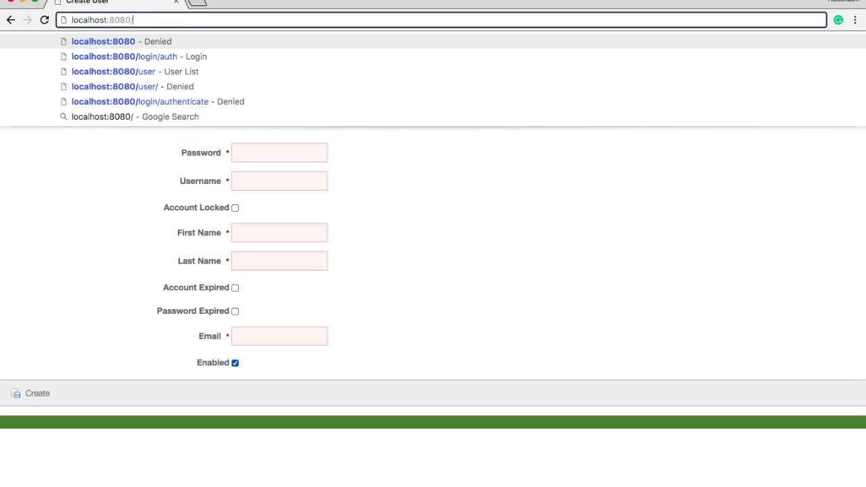
{"action": "type", "text": "role"}
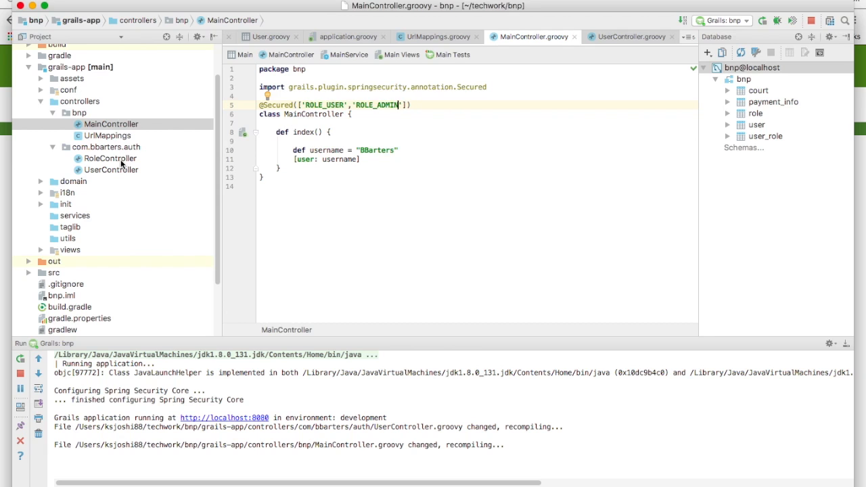
Step: Open RoleController.groovy from controllers > com.bbarters.auth to inspect its actions
{"action": "double_click", "coordinate": [109, 157]}
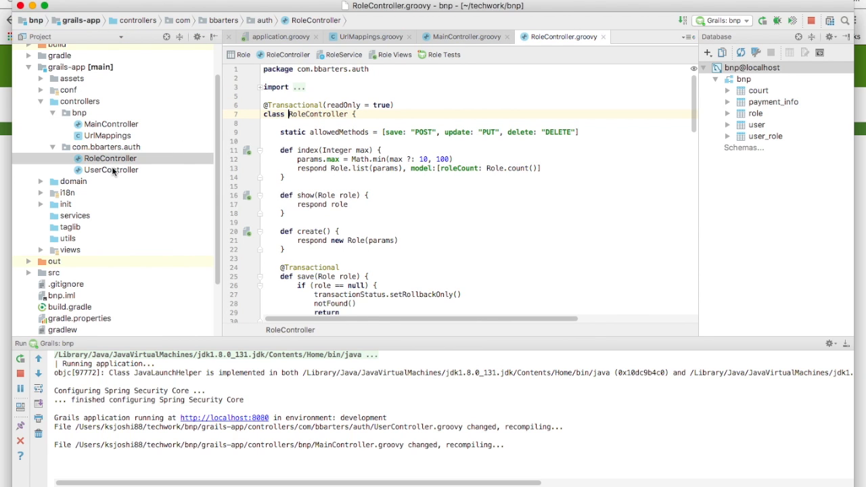
{"action": "left_click", "coordinate": [111, 171]}
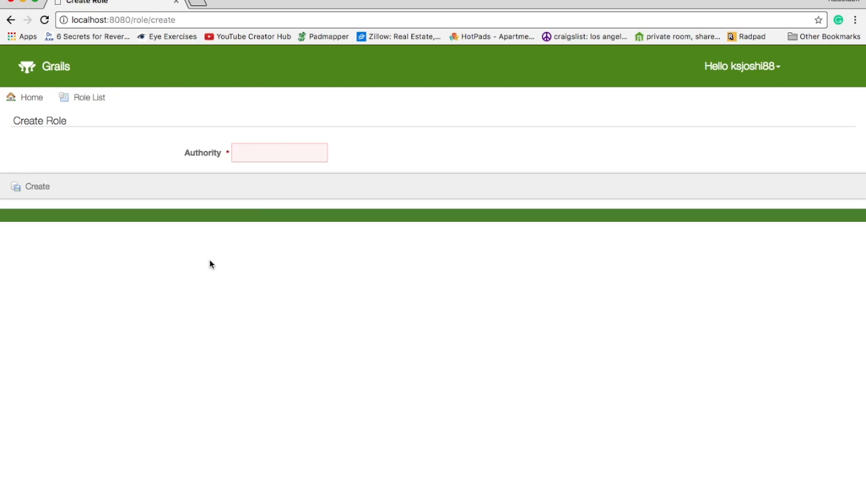
Step: Create a role with Authority ROLE_SUPERADMIN and view it in the Role List with the other two
{"action": "type", "text": "R"}
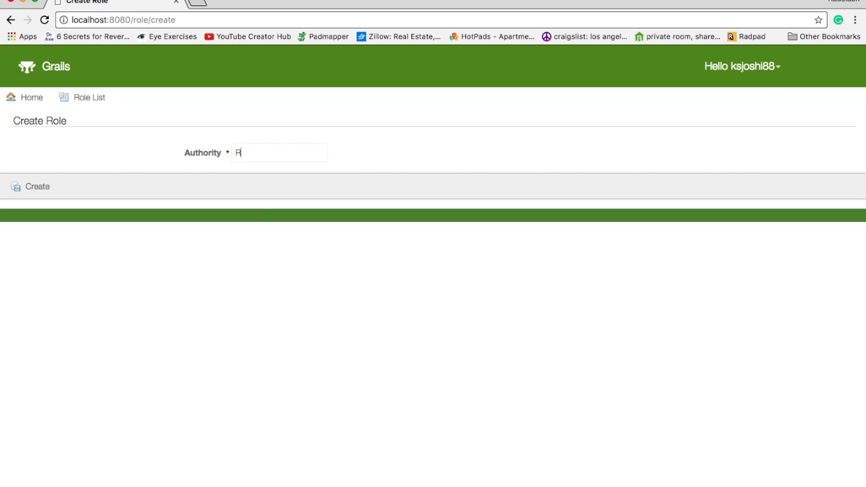
{"action": "type", "text": "OLE_S"}
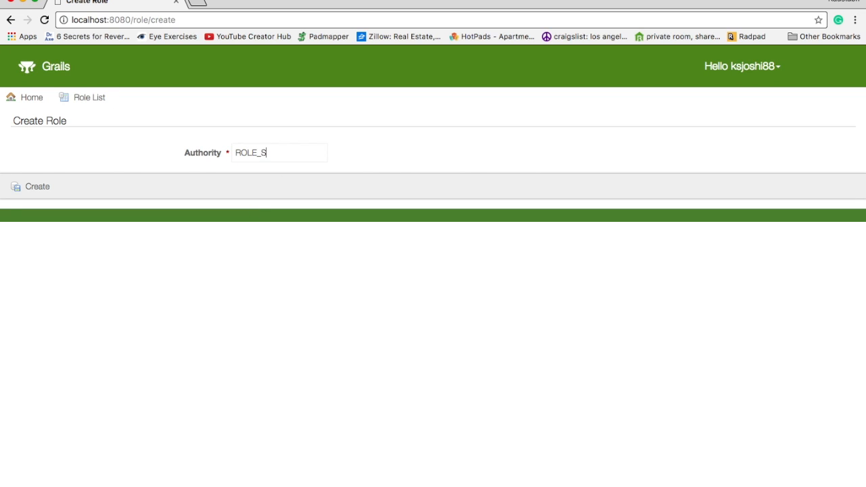
{"action": "type", "text": "UPERAD"}
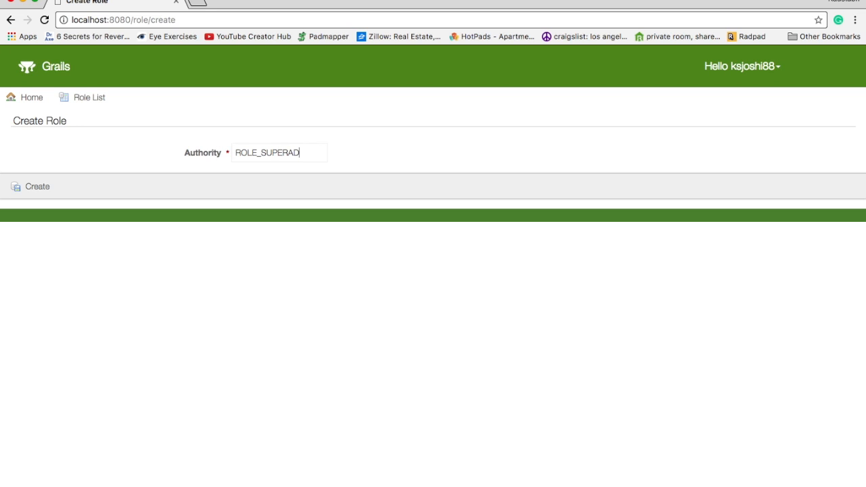
{"action": "type", "text": "MIN"}
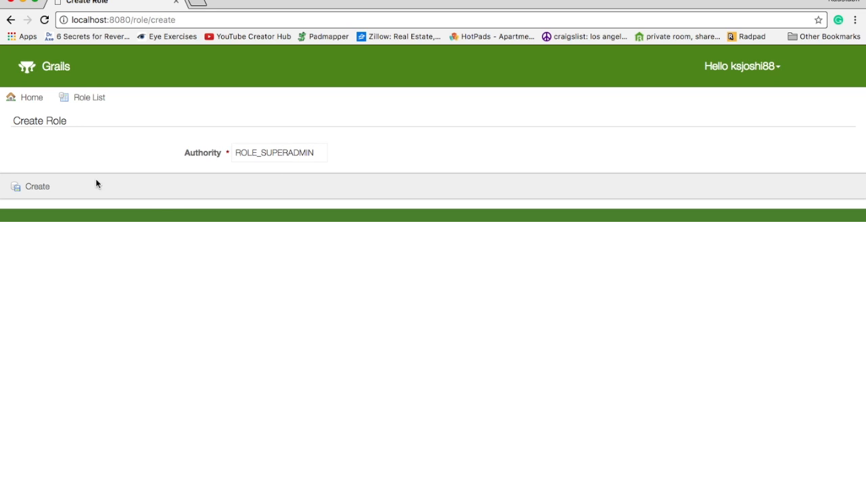
{"action": "left_click", "coordinate": [38, 187]}
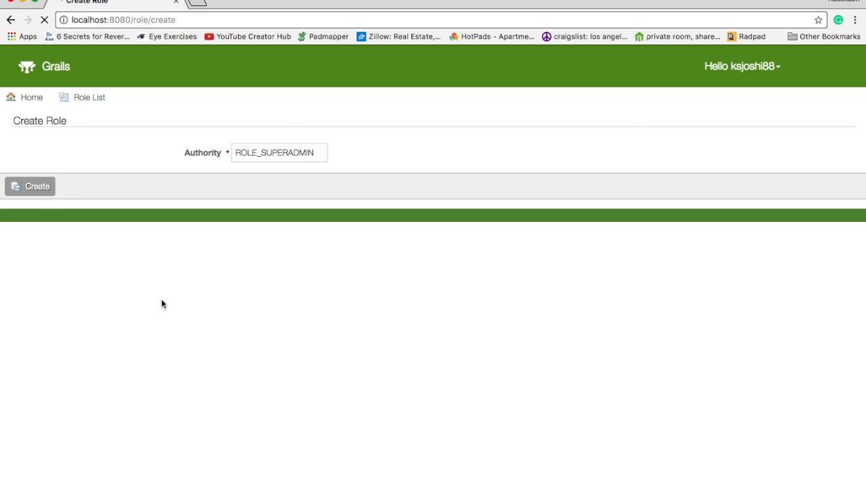
{"action": "left_click", "coordinate": [30, 187]}
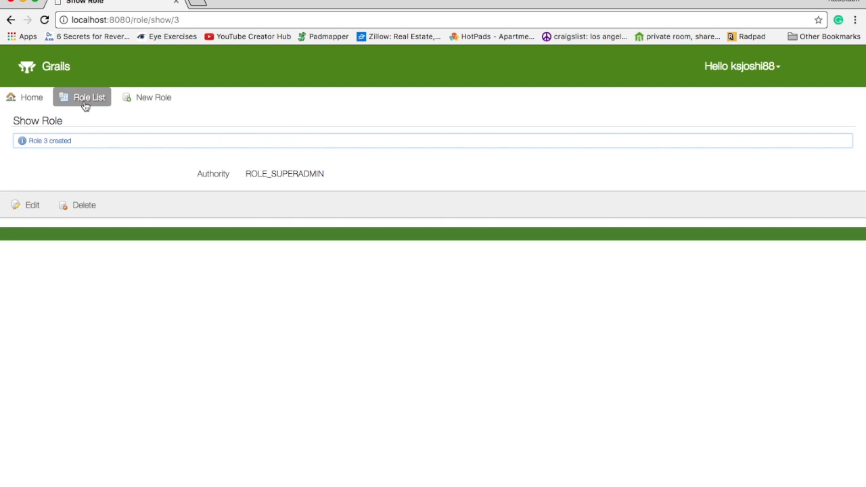
{"action": "left_click", "coordinate": [90, 97]}
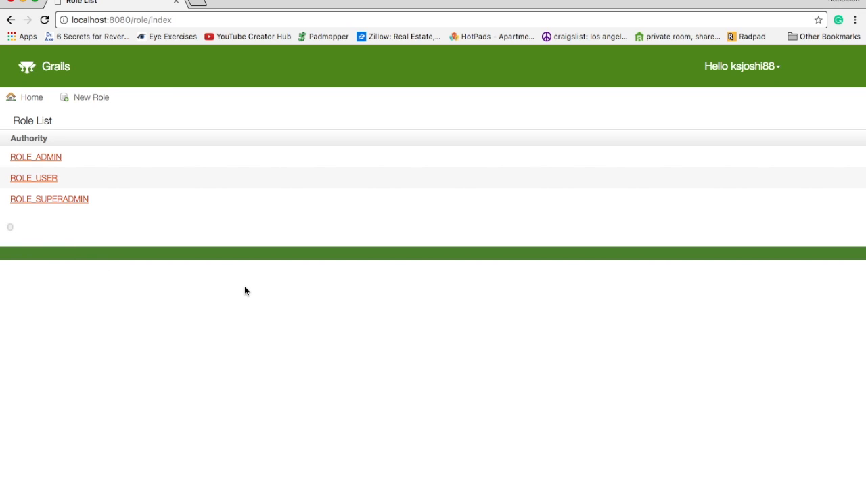
{"action": "mouse_move", "coordinate": [202, 310]}
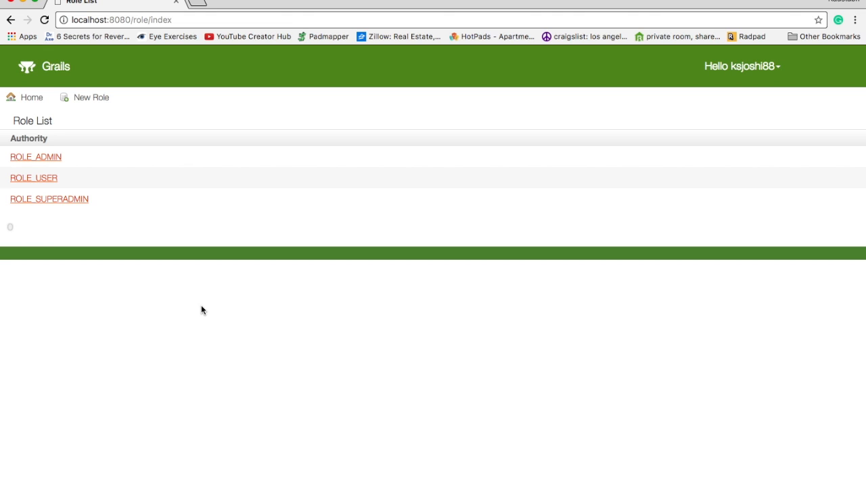
{"action": "mouse_move", "coordinate": [271, 230]}
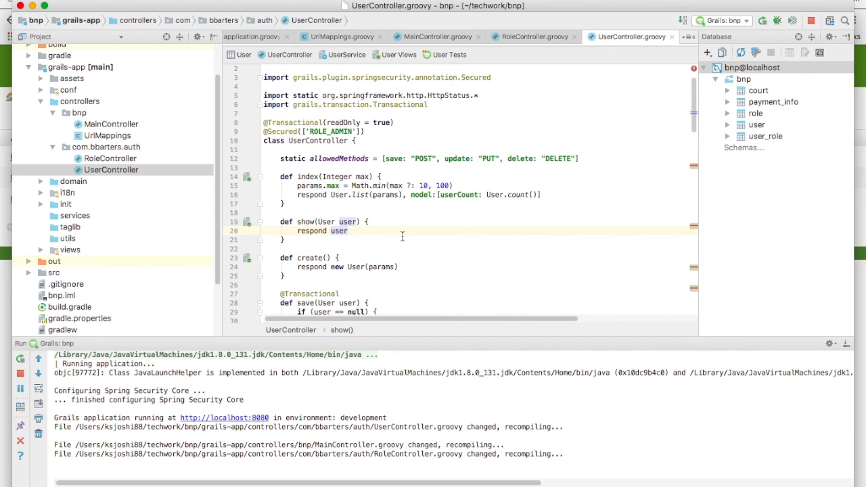
Step: Scroll through UserController.groovy to review its save action
{"action": "scroll", "scroll_direction": "down", "scroll_amount": 3}
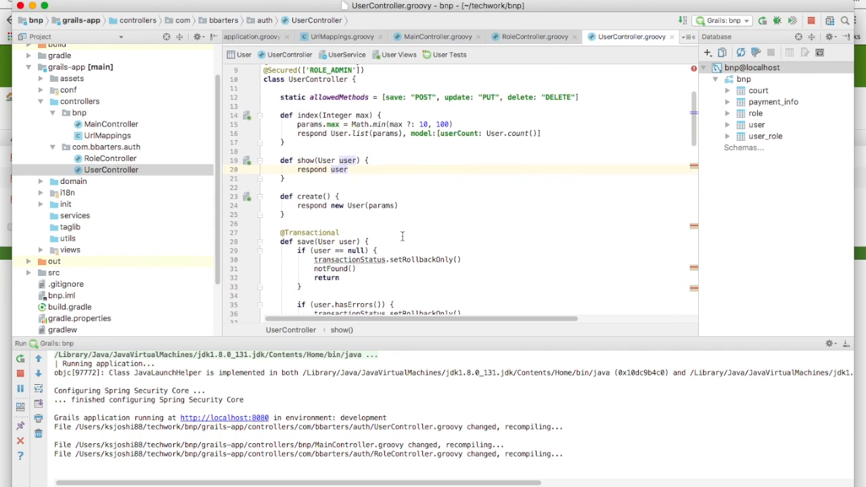
{"action": "scroll", "scroll_direction": "down", "scroll_amount": 3}
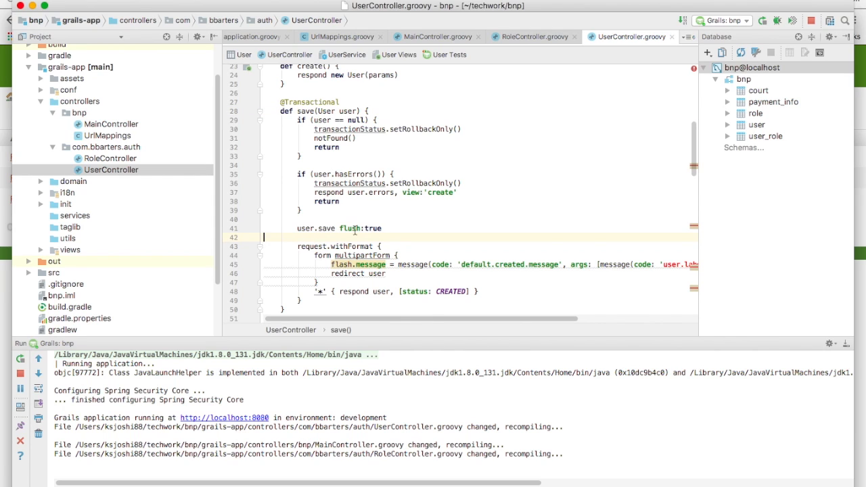
Step: Expand views > user in the Project tree and open create.gsp
{"action": "left_click", "coordinate": [42, 249]}
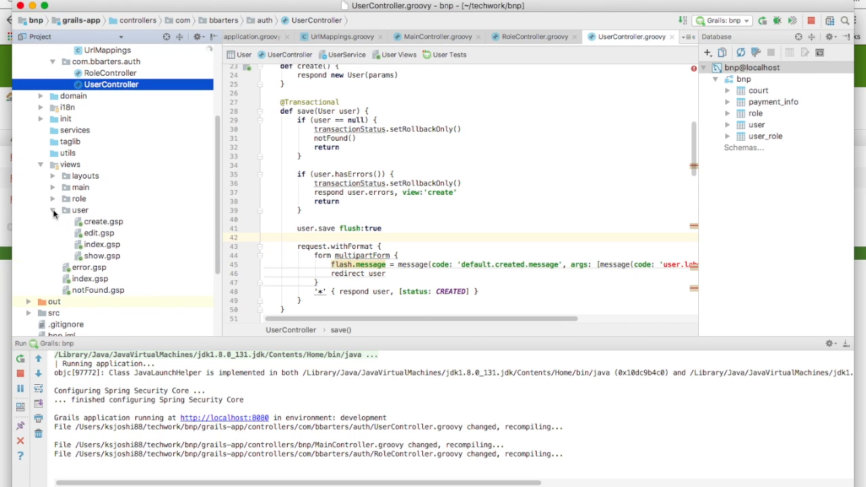
{"action": "double_click", "coordinate": [103, 222]}
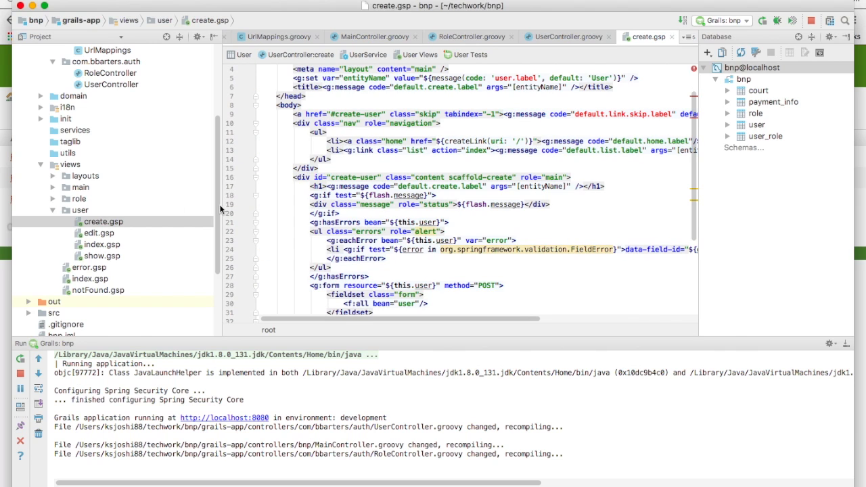
{"action": "scroll", "scroll_direction": "down", "scroll_amount": 3}
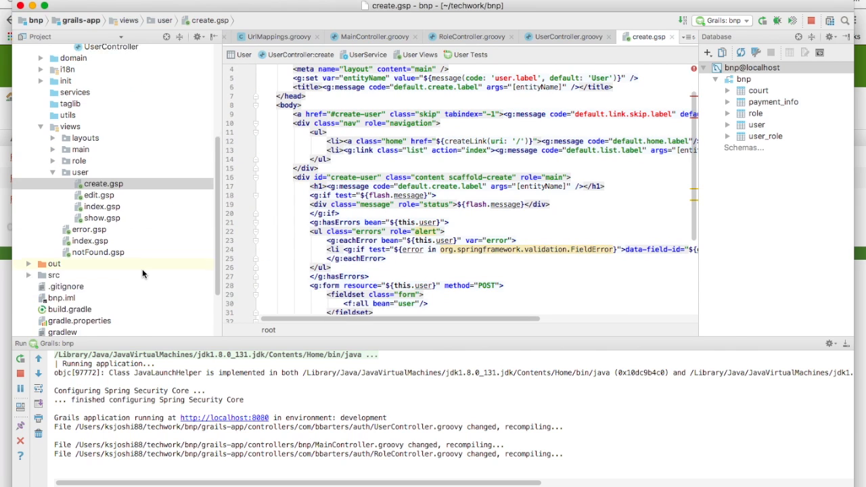